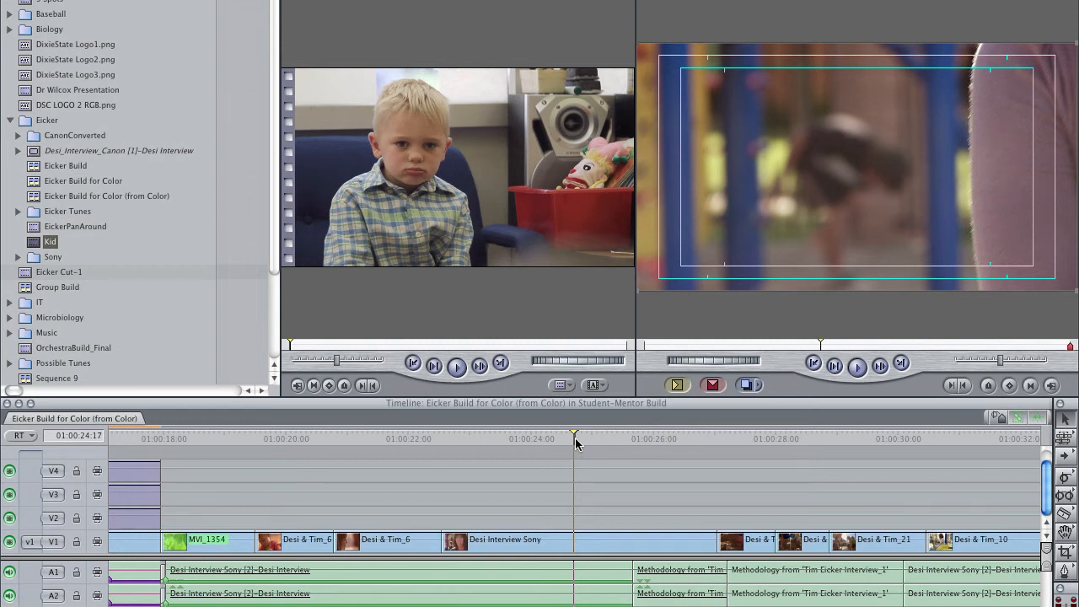
pyautogui.moveTo(698, 438)
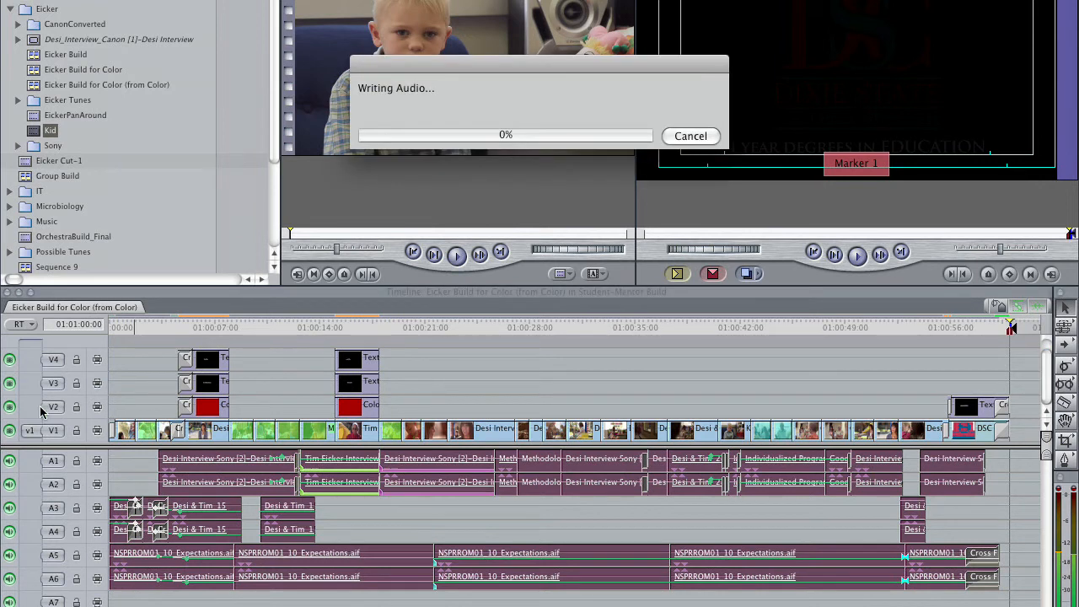
pyautogui.moveTo(564, 158)
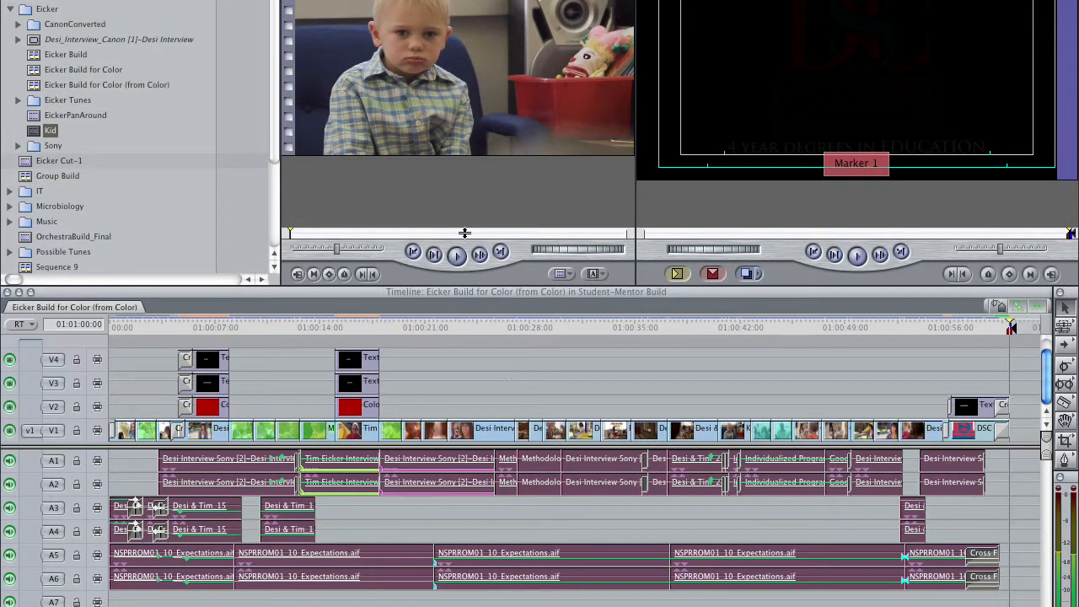
pyautogui.click(458, 327)
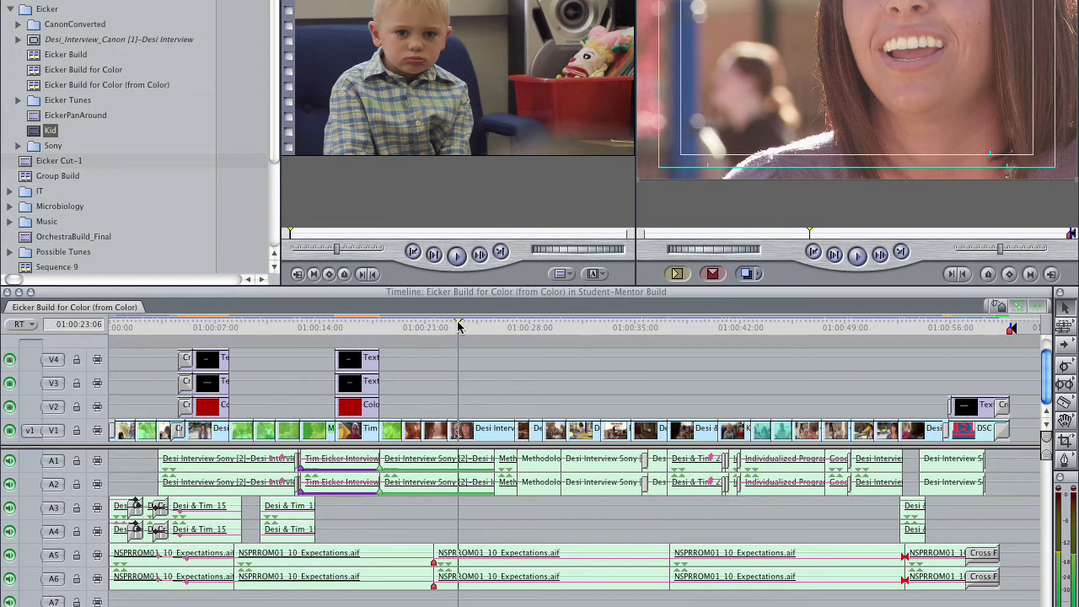
pyautogui.moveTo(610, 381)
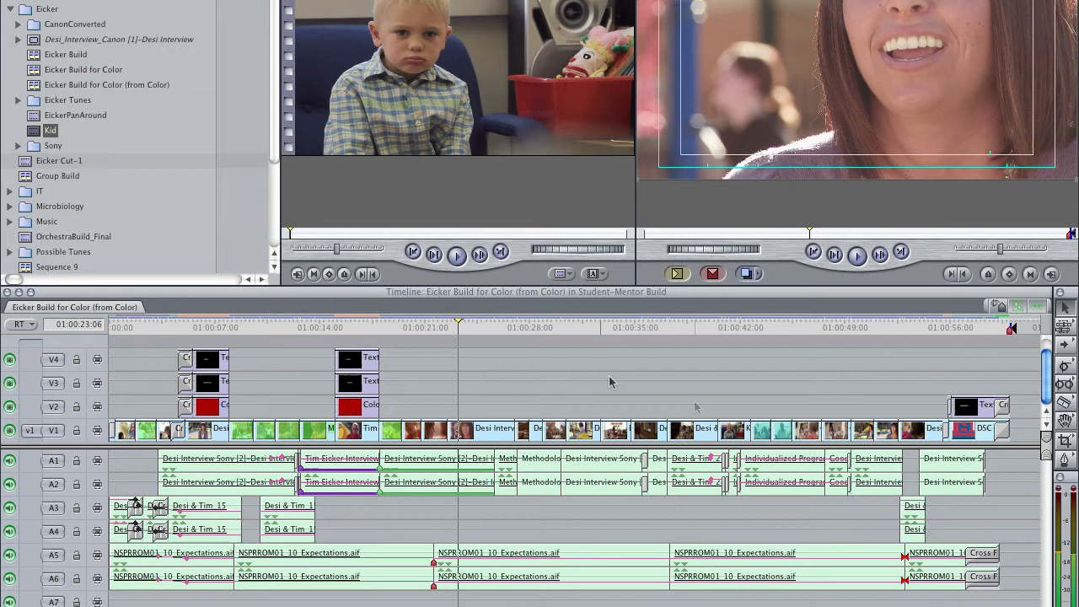
pyautogui.click(802, 327)
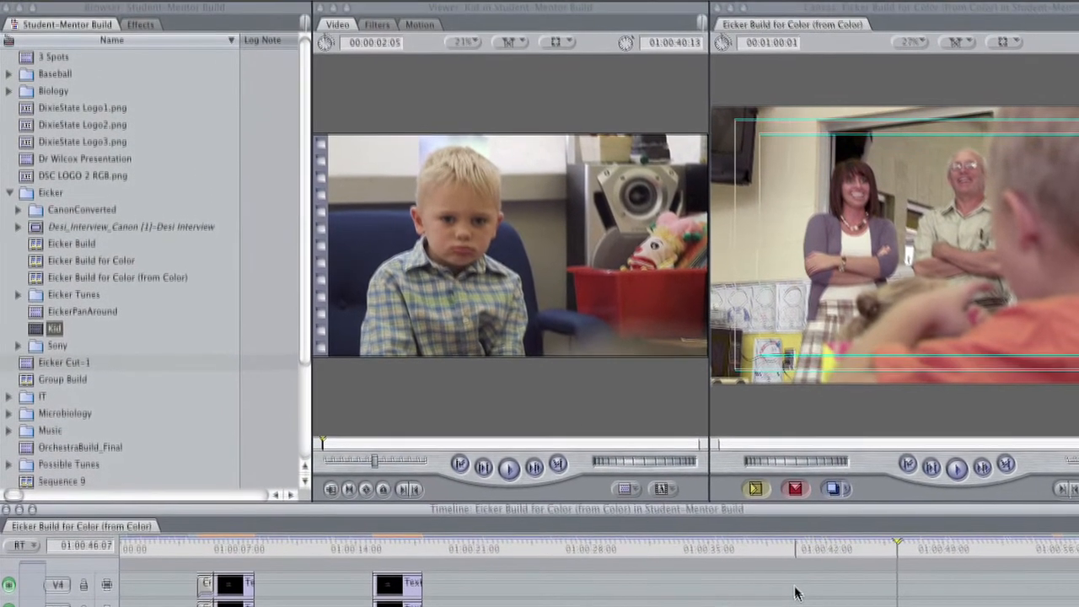
# Export the sequence as a self-contained QuickTime movie with audio and video at current settings.
pyautogui.click(165, 8)
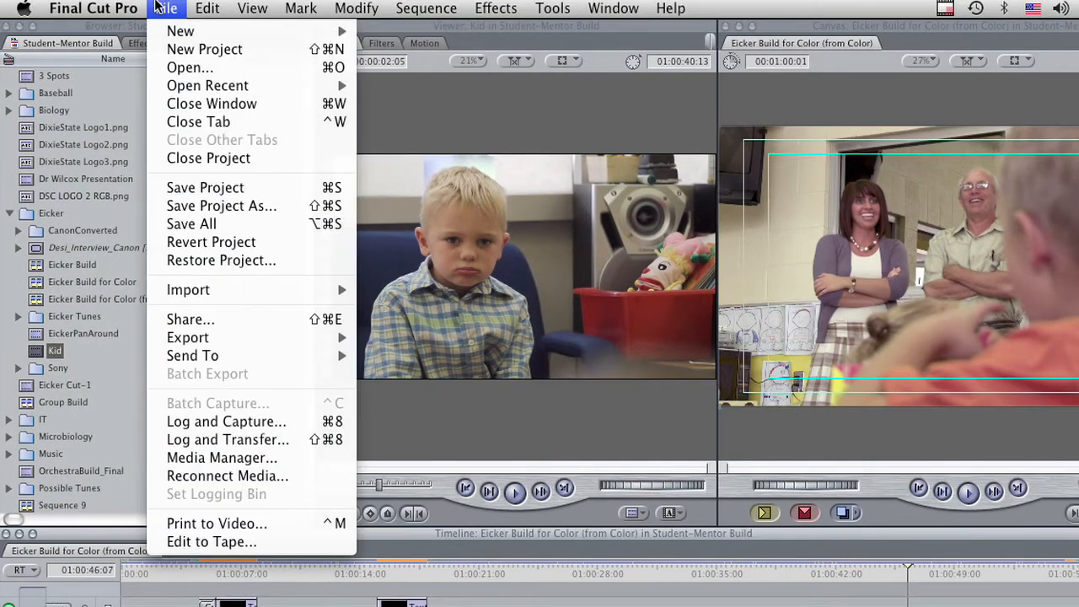
pyautogui.moveTo(188, 337)
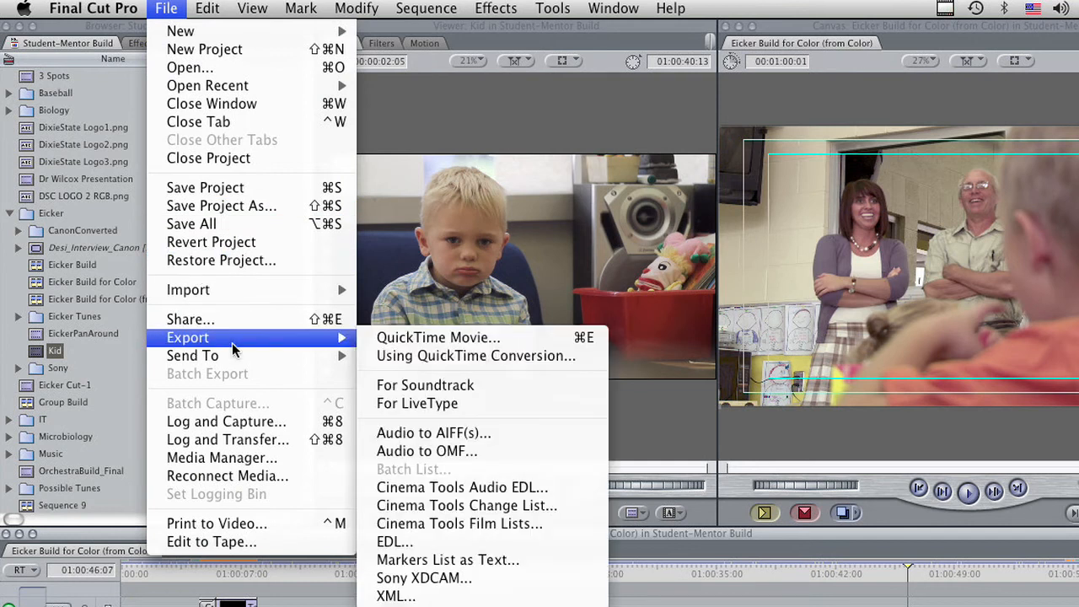
pyautogui.click(438, 337)
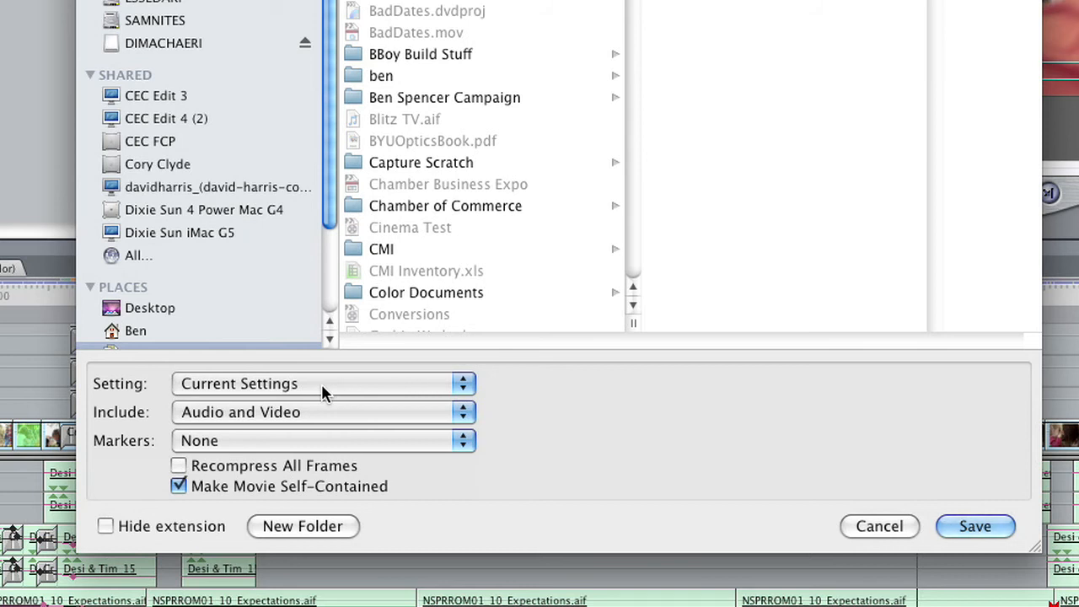
pyautogui.moveTo(206, 413)
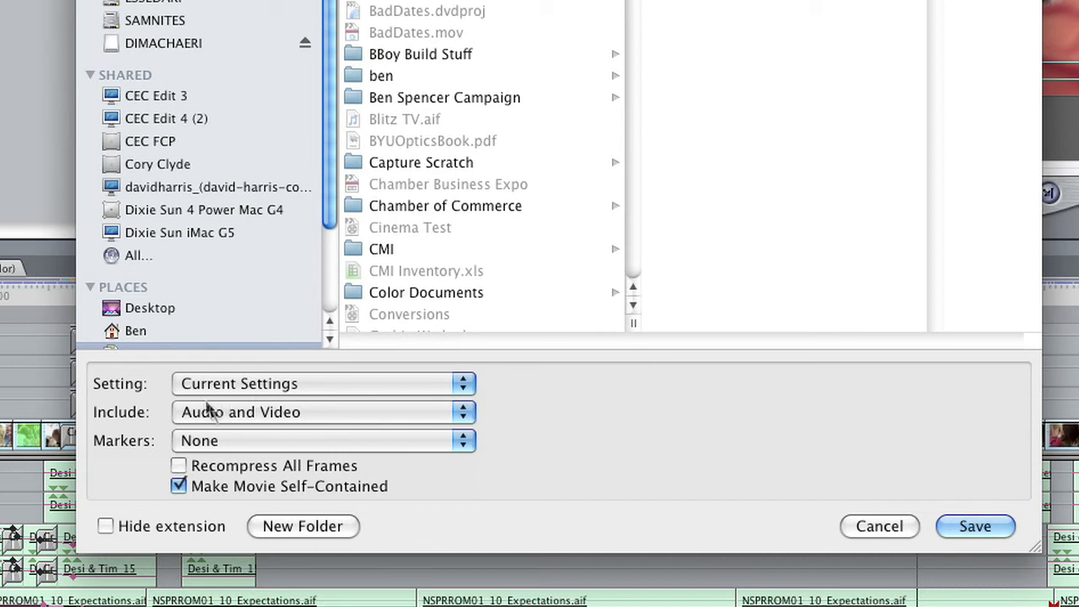
pyautogui.moveTo(243, 442)
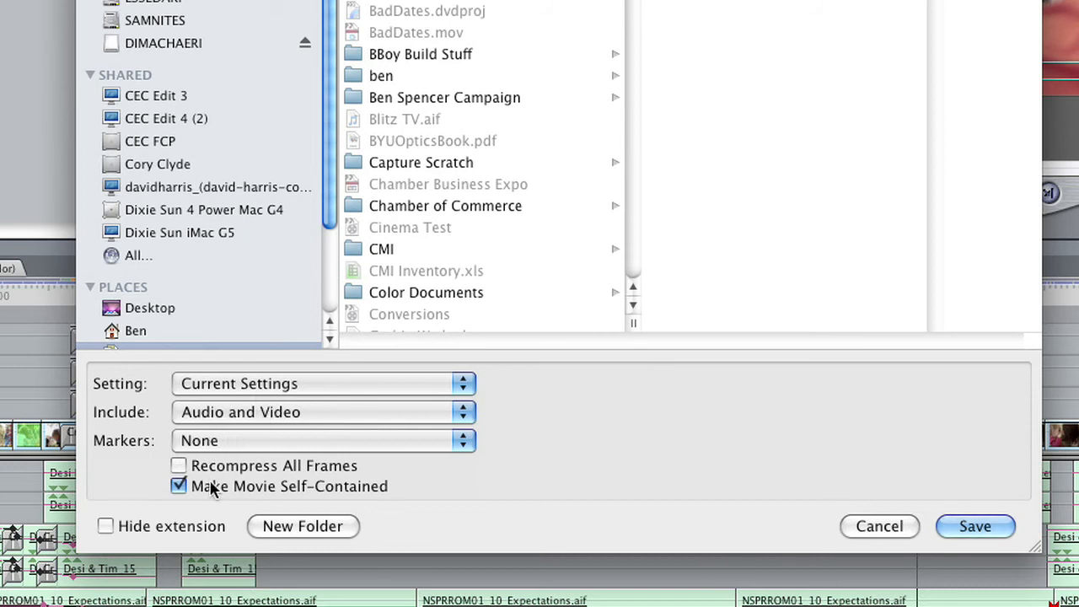
pyautogui.moveTo(314, 492)
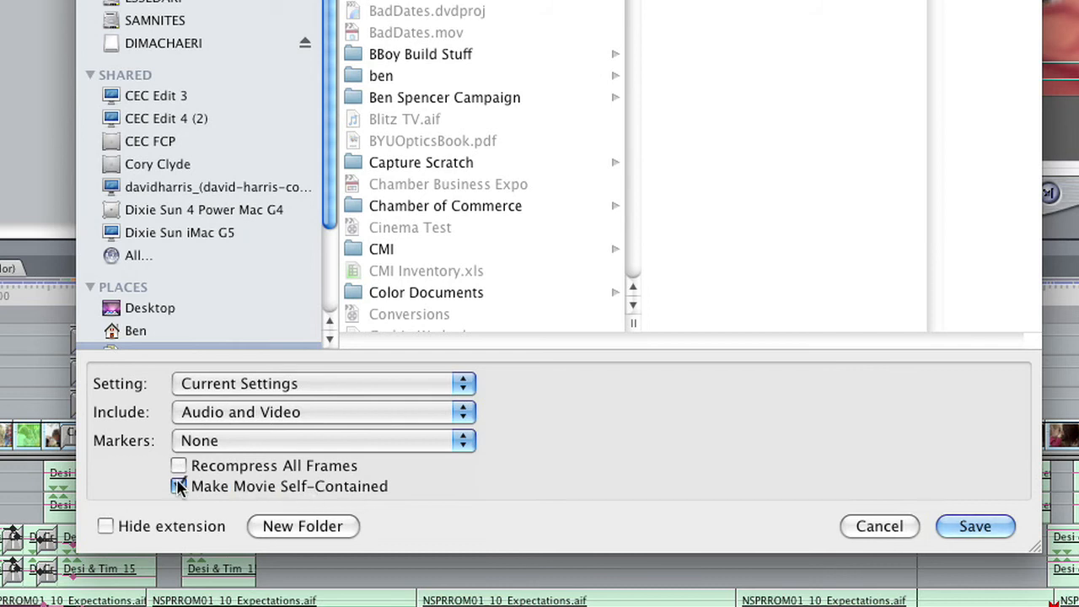
pyautogui.click(178, 486)
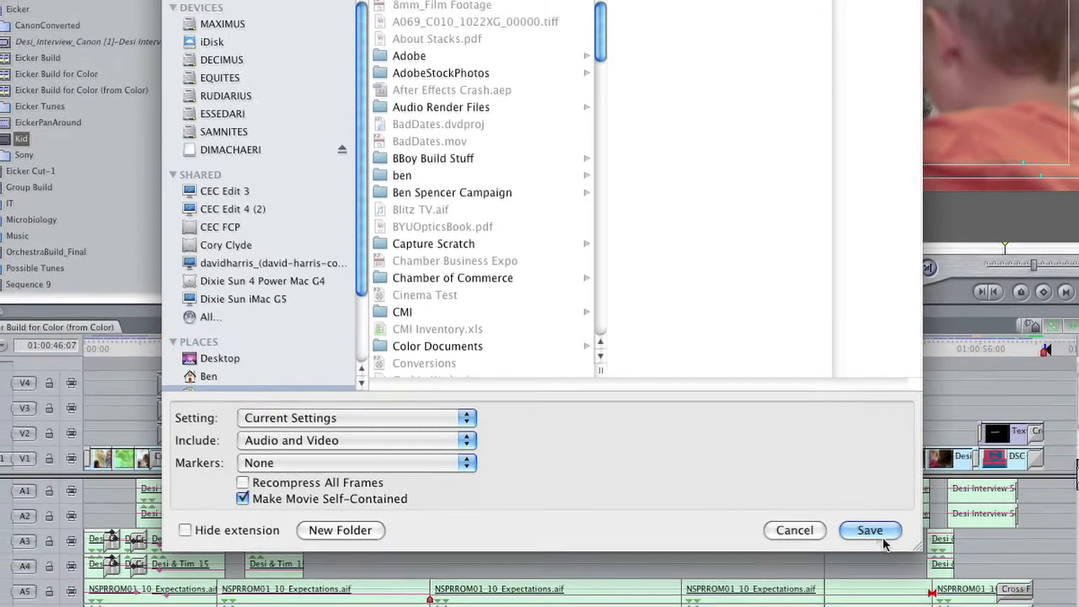
# Save the exported movie, returning to the desktop with the Dock in view.
pyautogui.click(870, 529)
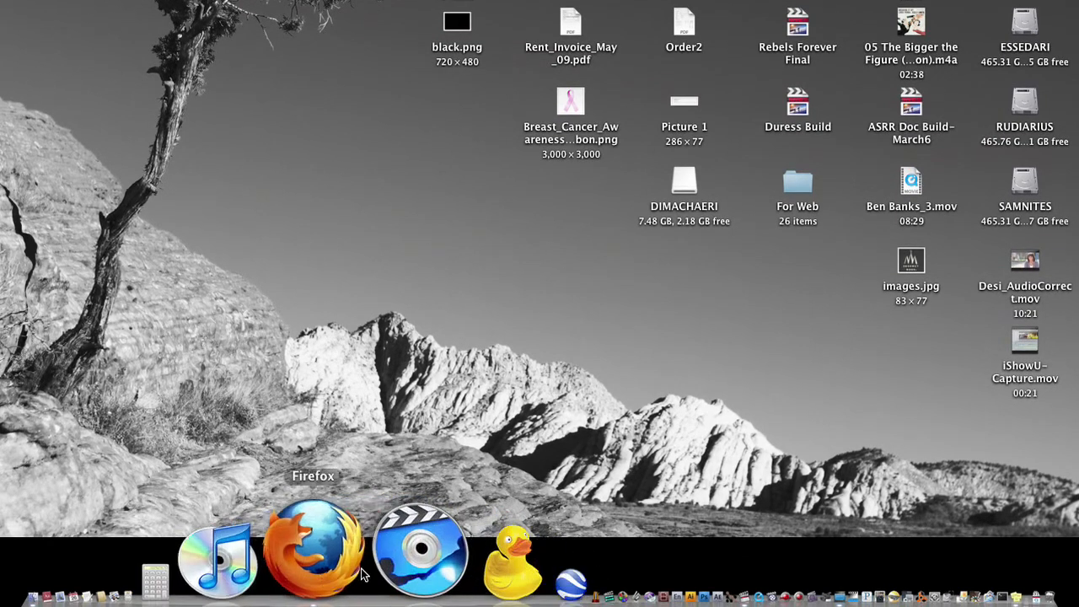
pyautogui.moveTo(356, 547)
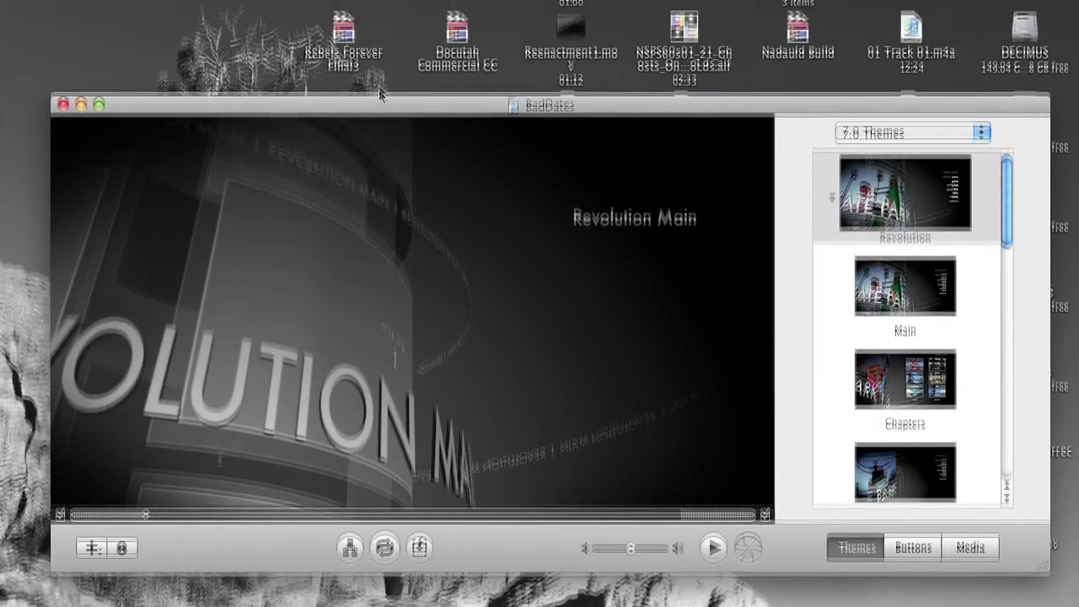
# Start a new DVD project and name it EickerBuild in the Save As field.
pyautogui.click(100, 6)
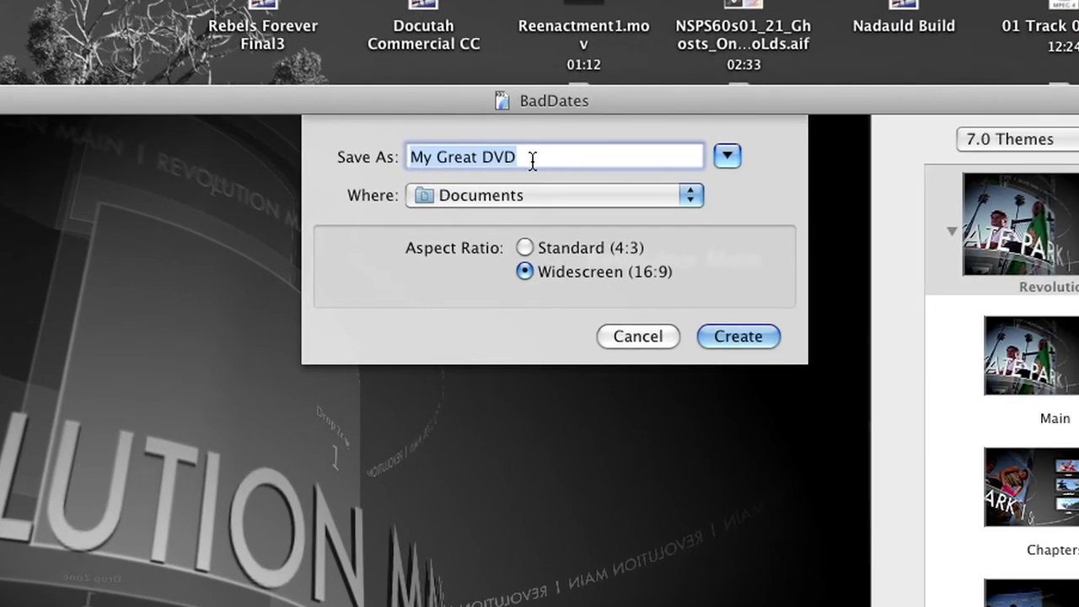
pyautogui.write('Eicker')
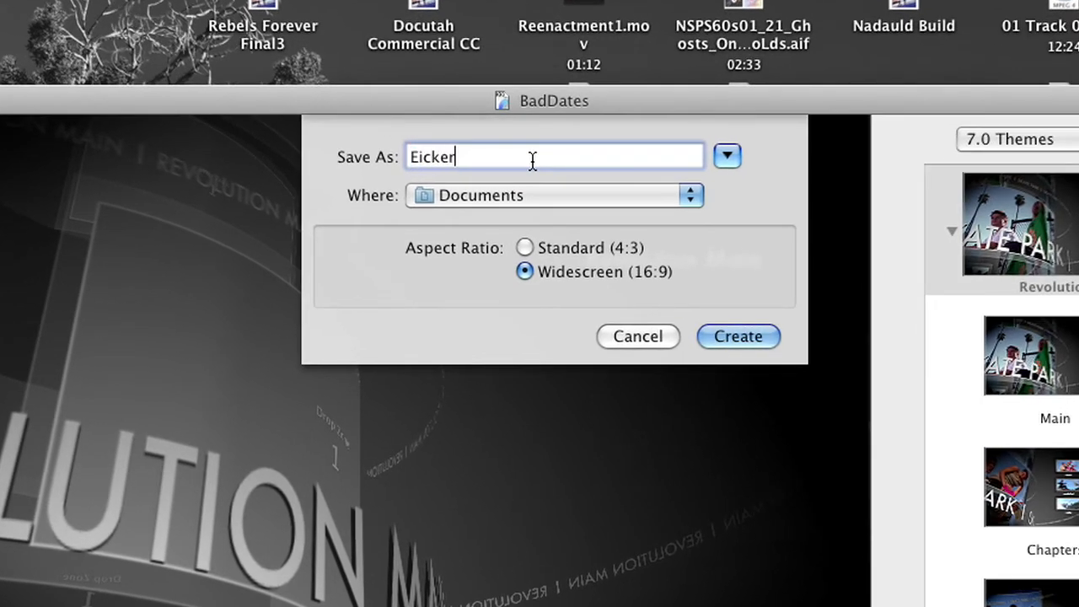
pyautogui.write('Build')
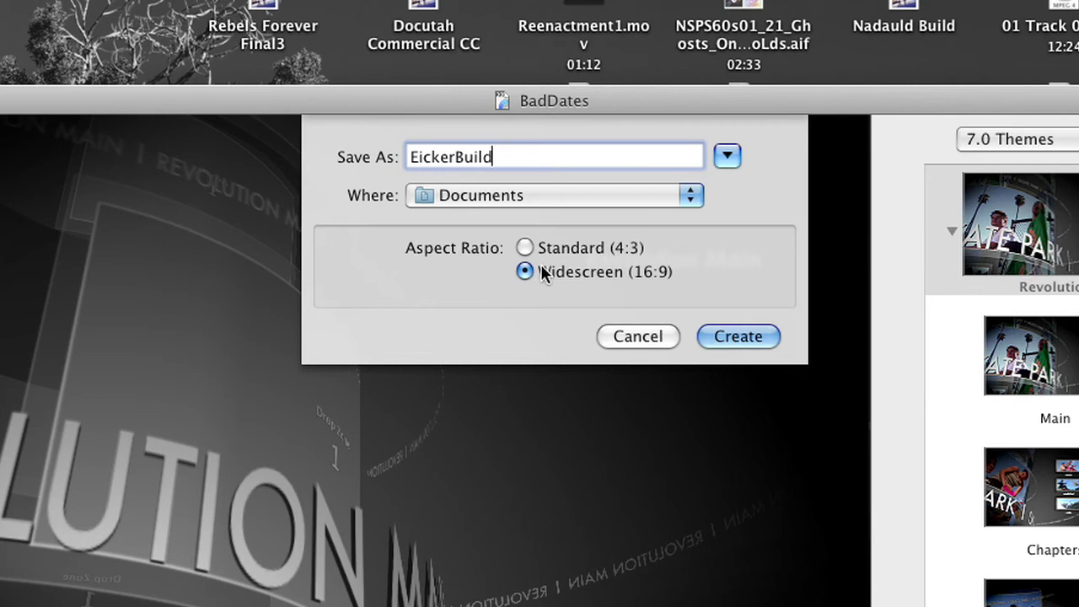
pyautogui.moveTo(630, 282)
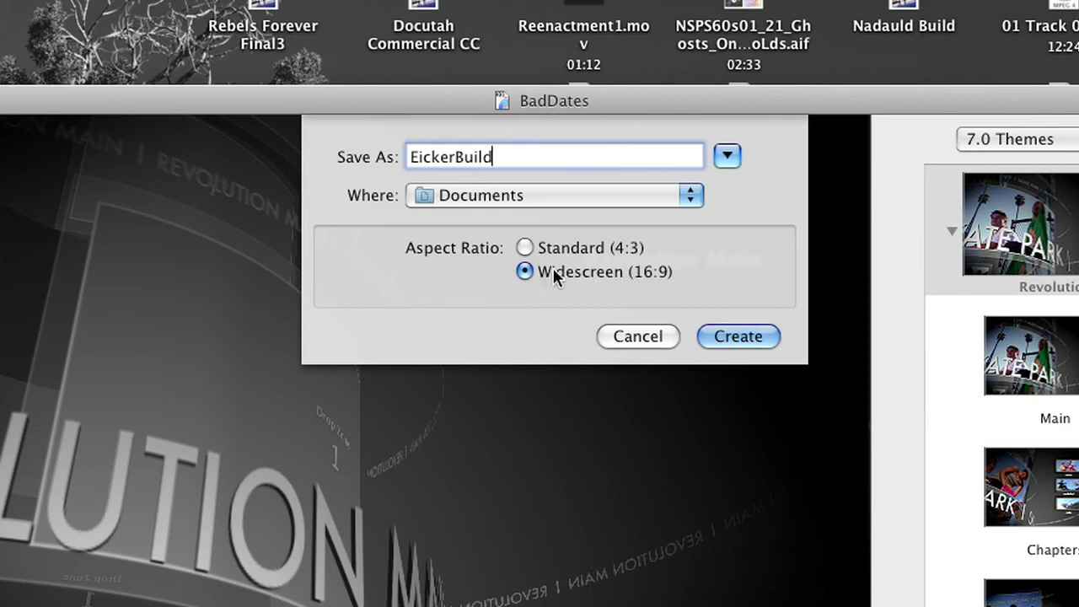
pyautogui.moveTo(657, 283)
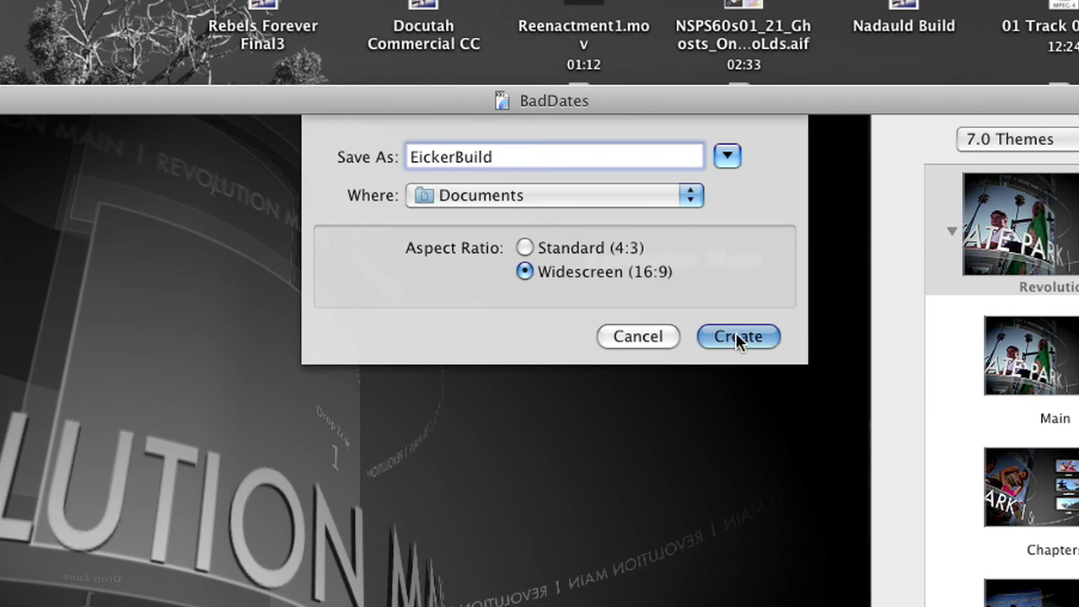
# Create the widescreen EickerBuild project and apply the Soft Frame theme to its main menu.
pyautogui.click(738, 337)
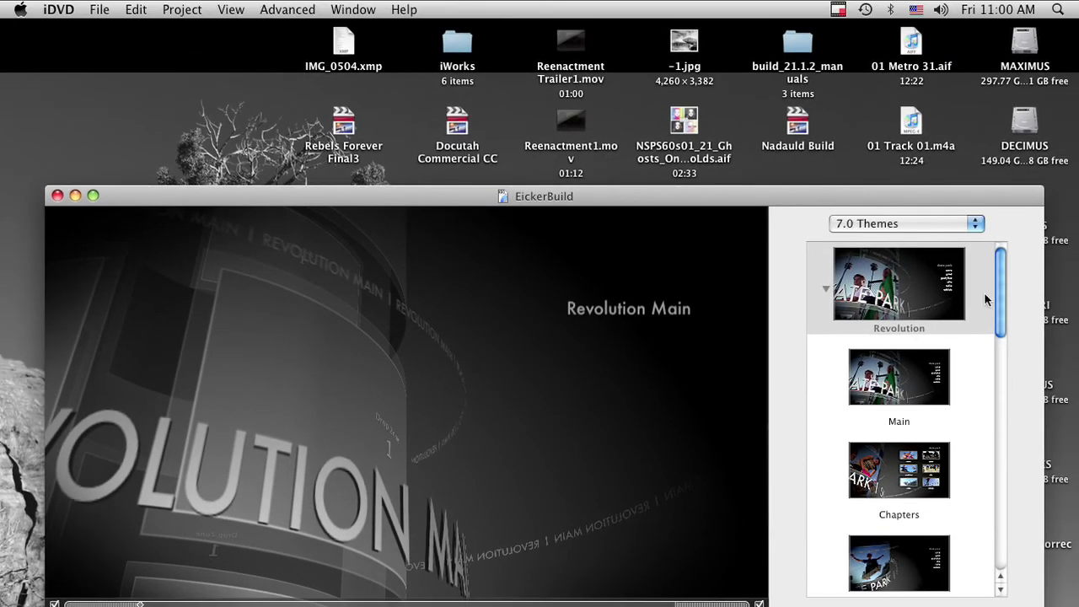
pyautogui.scroll(-3)
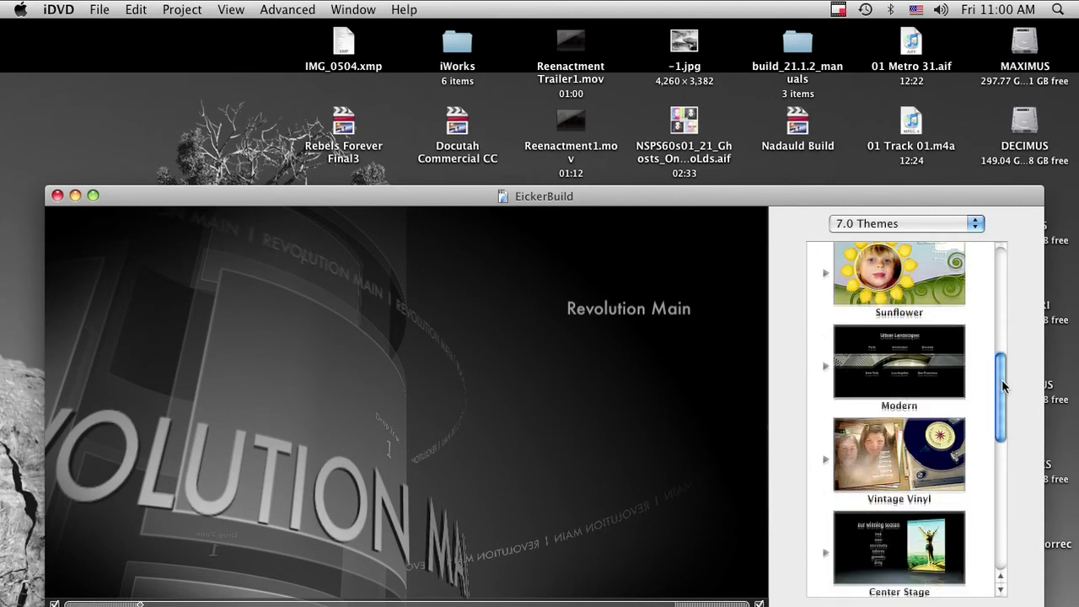
pyautogui.scroll(-3)
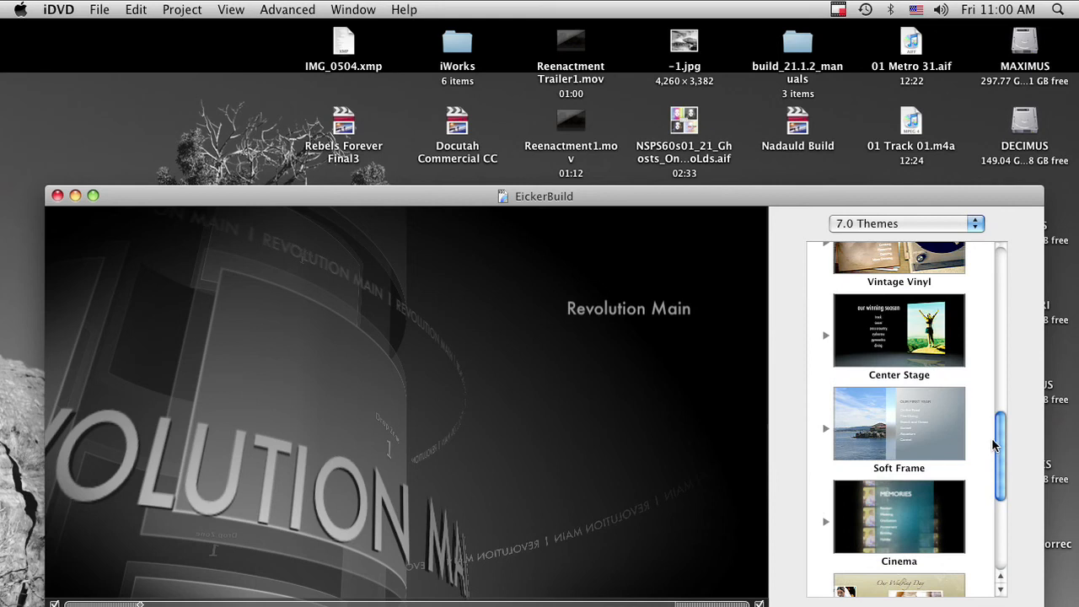
pyautogui.click(898, 423)
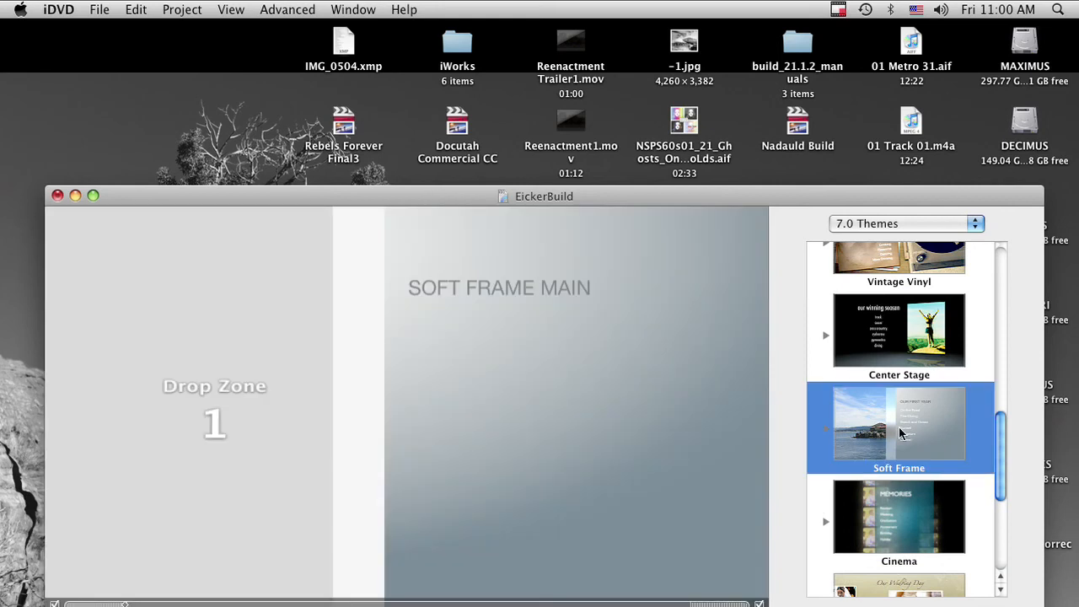
pyautogui.moveTo(593, 246)
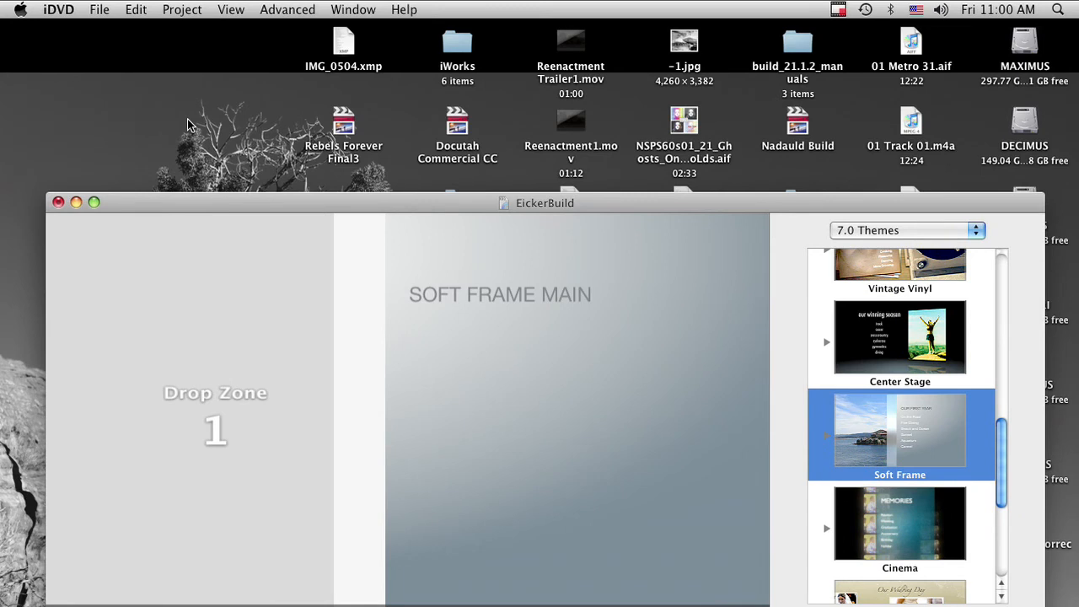
pyautogui.moveTo(97, 10)
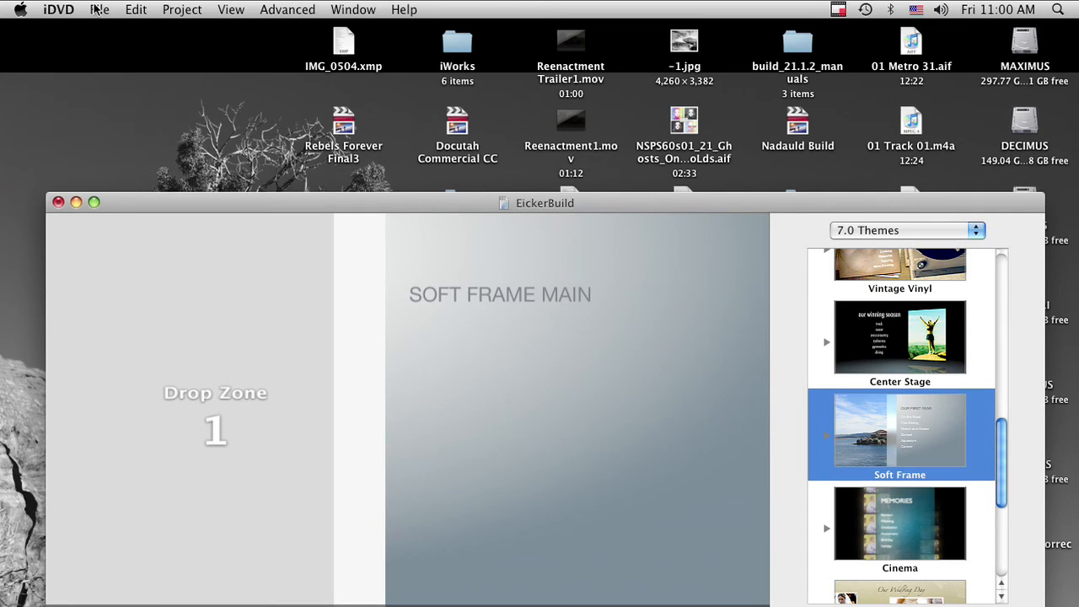
# Import EickerBuild.mov from Documents onto the Soft Frame main menu as a button.
pyautogui.click(97, 11)
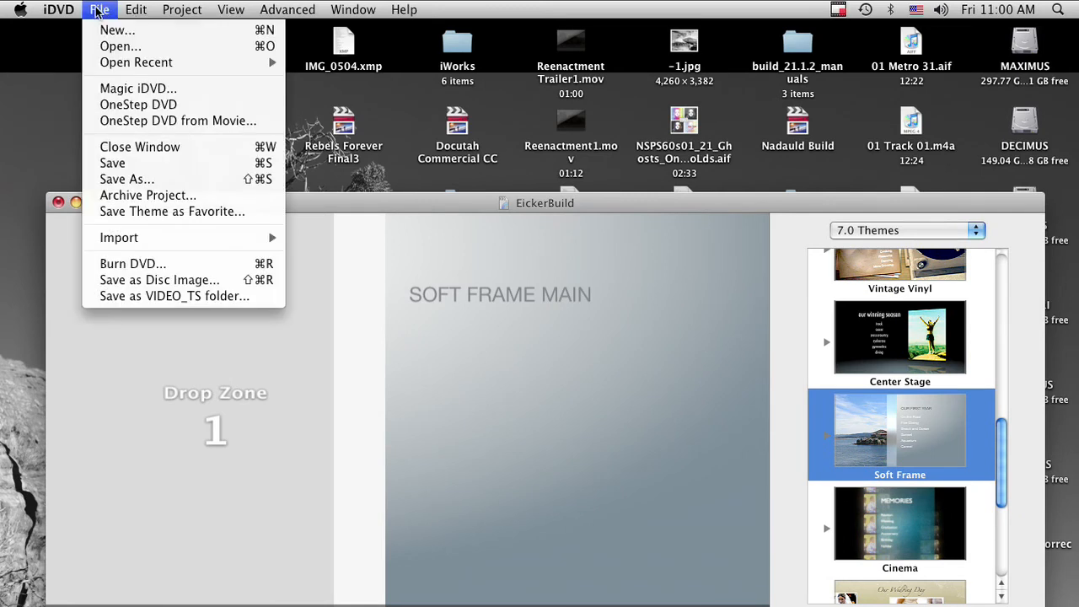
pyautogui.moveTo(118, 236)
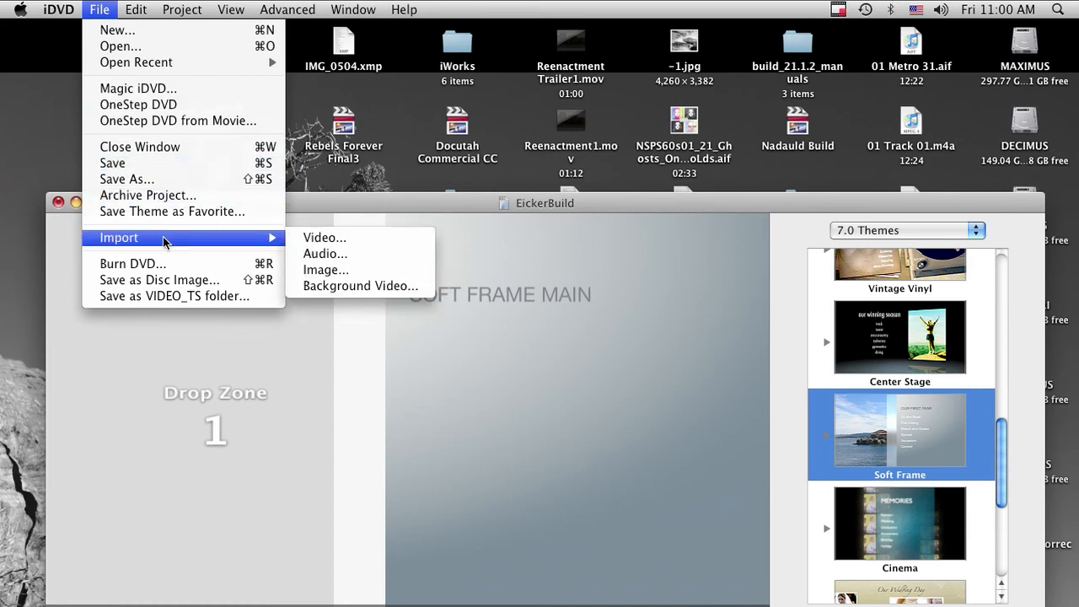
pyautogui.click(323, 236)
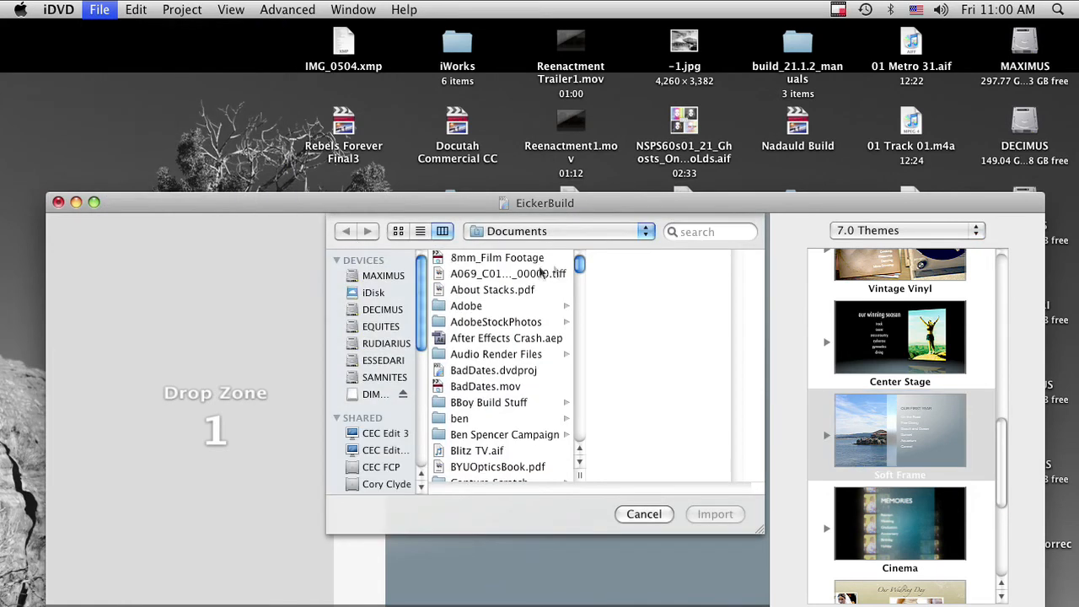
pyautogui.scroll(-3)
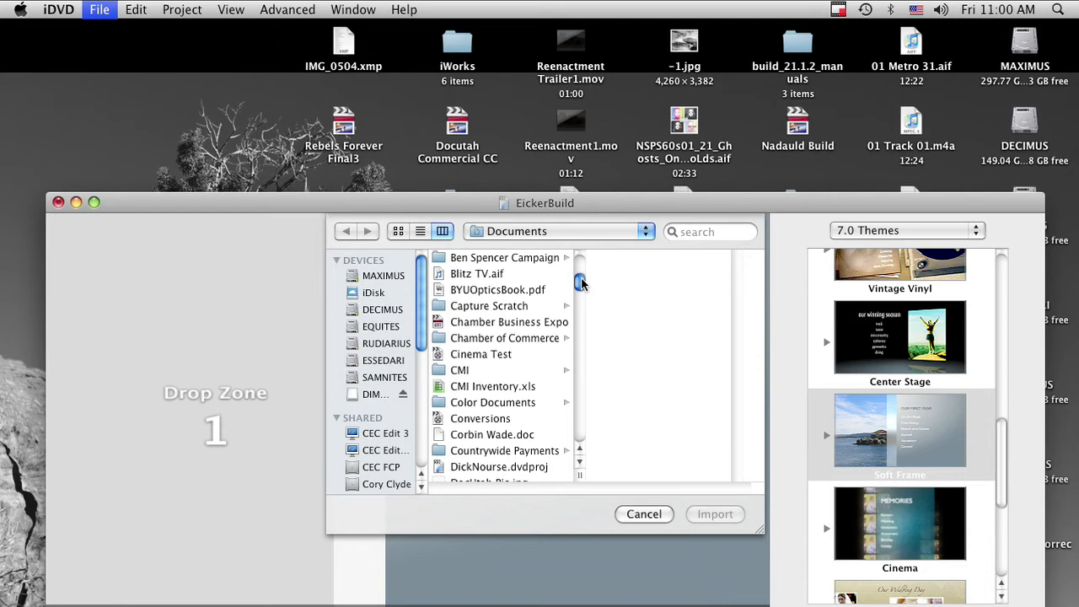
pyautogui.scroll(-3)
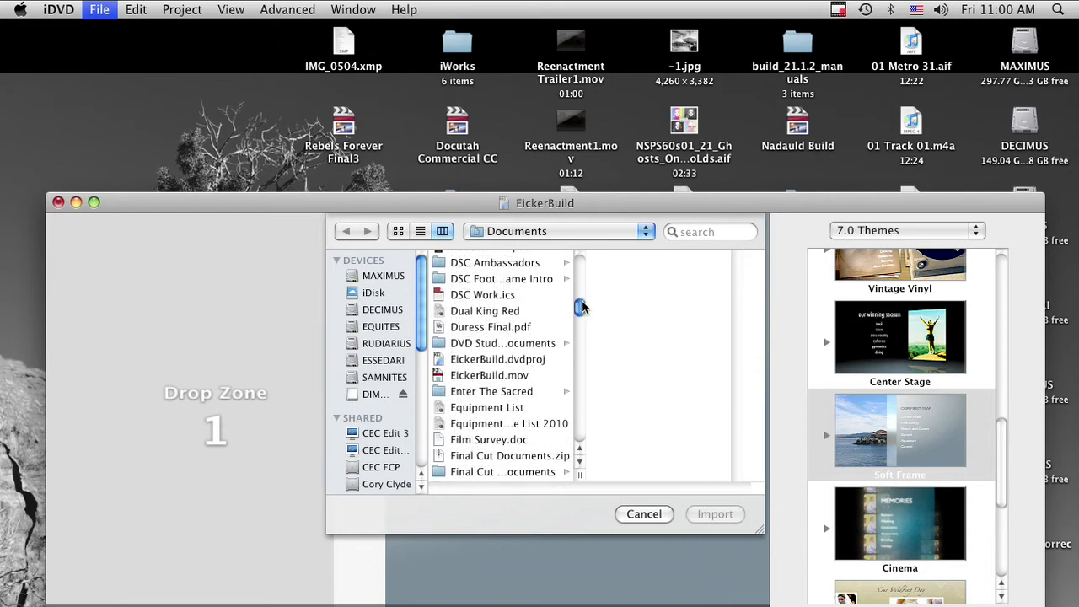
pyautogui.click(488, 374)
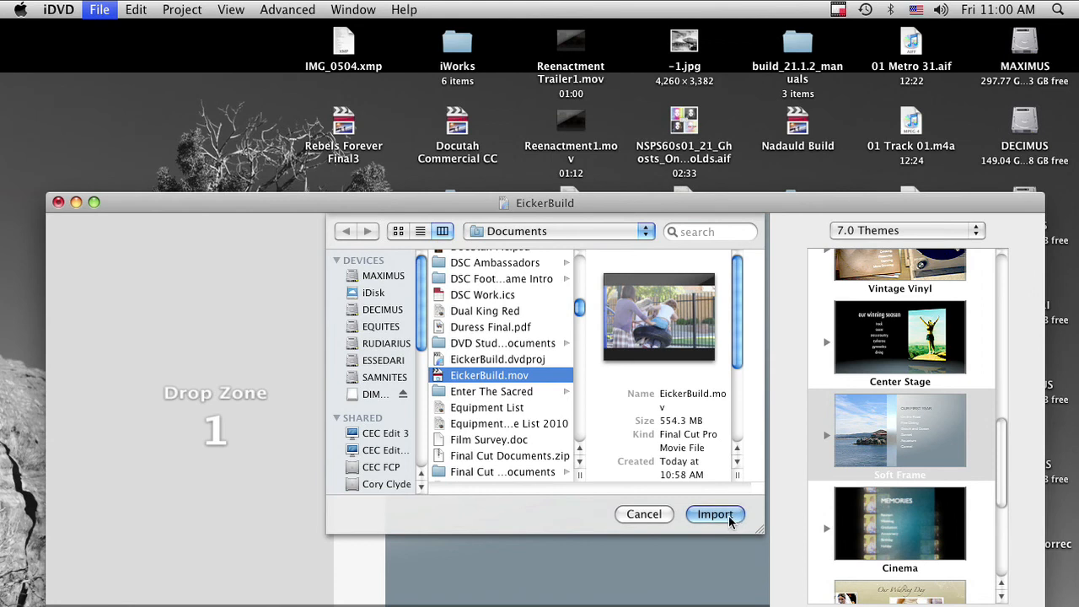
pyautogui.click(715, 514)
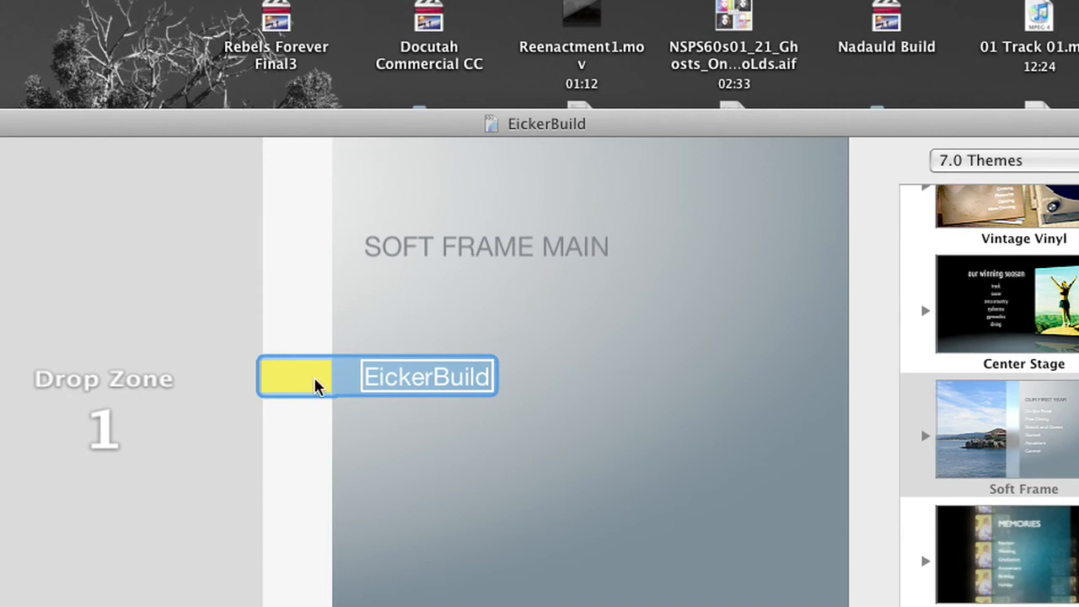
pyautogui.moveTo(304, 381)
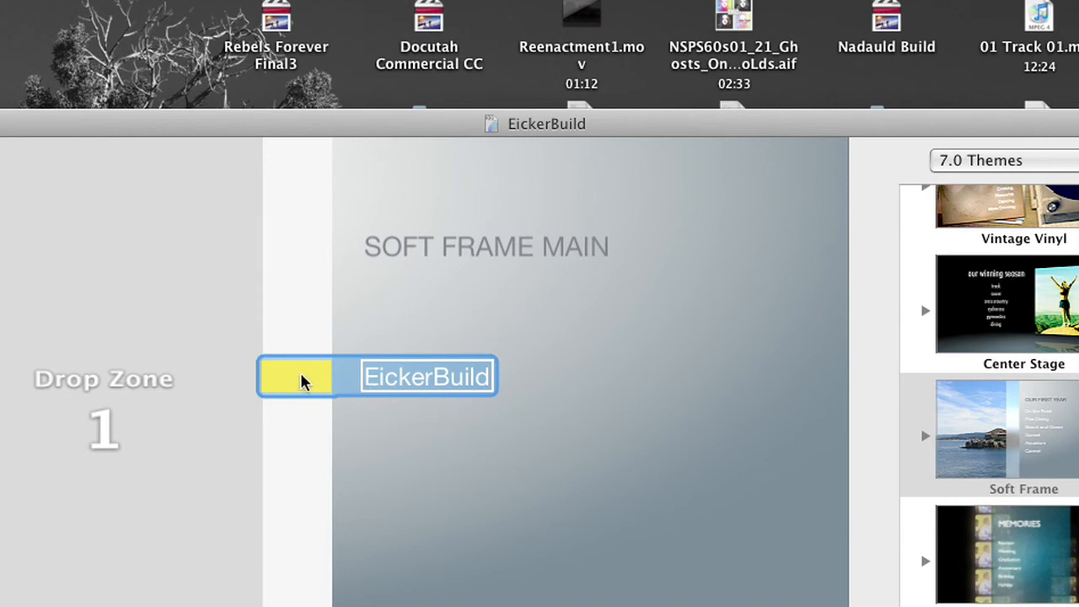
pyautogui.moveTo(408, 385)
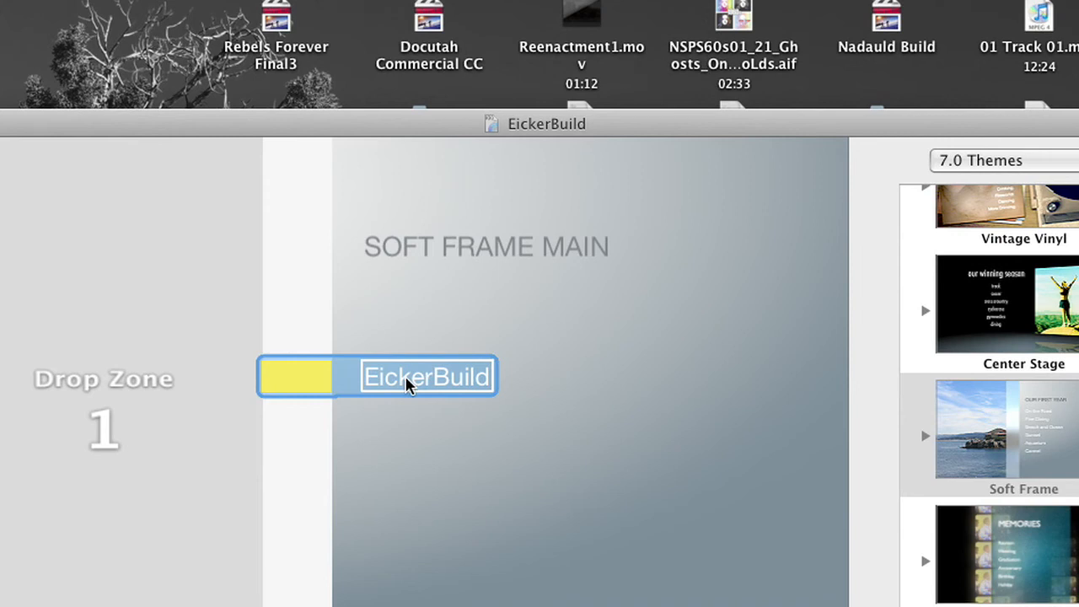
# Relabel the movie button Play and retype the SOFT FRAME MAIN title as Eicker Build.
pyautogui.doubleClick(424, 376)
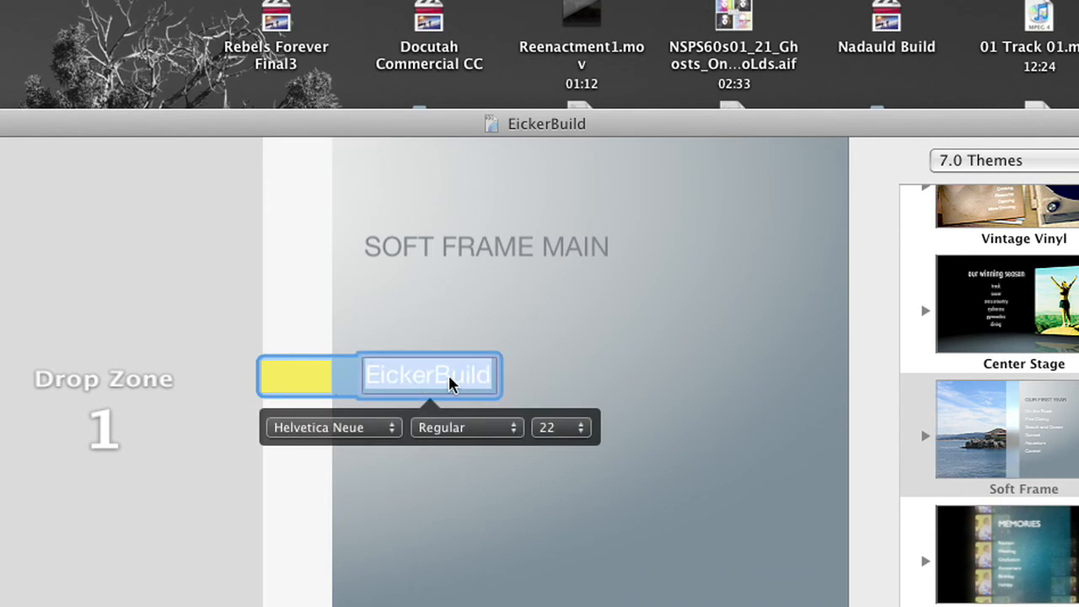
pyautogui.write('P')
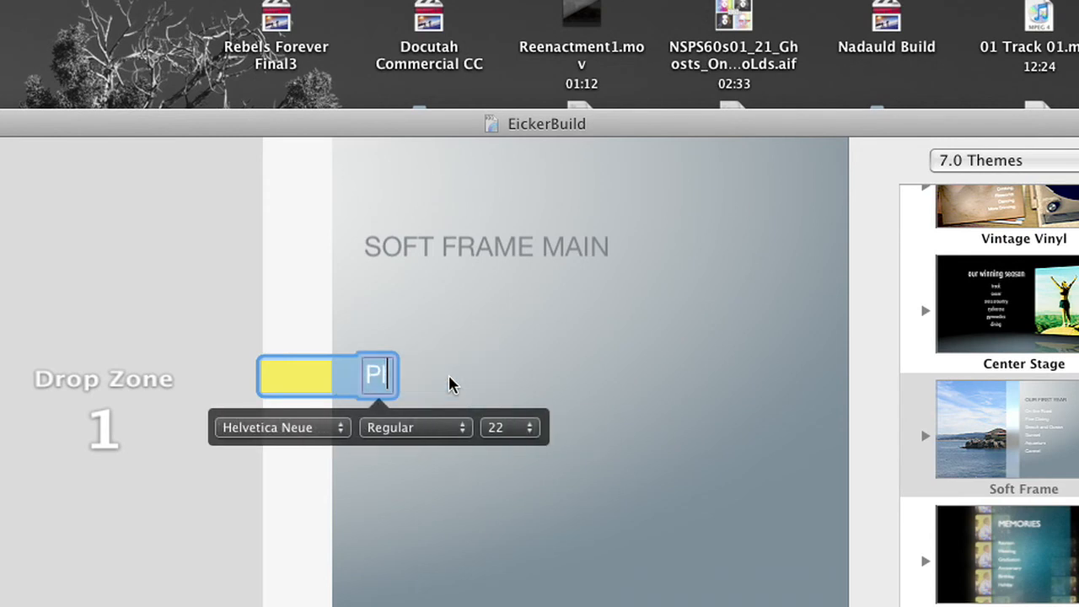
pyautogui.write('ay')
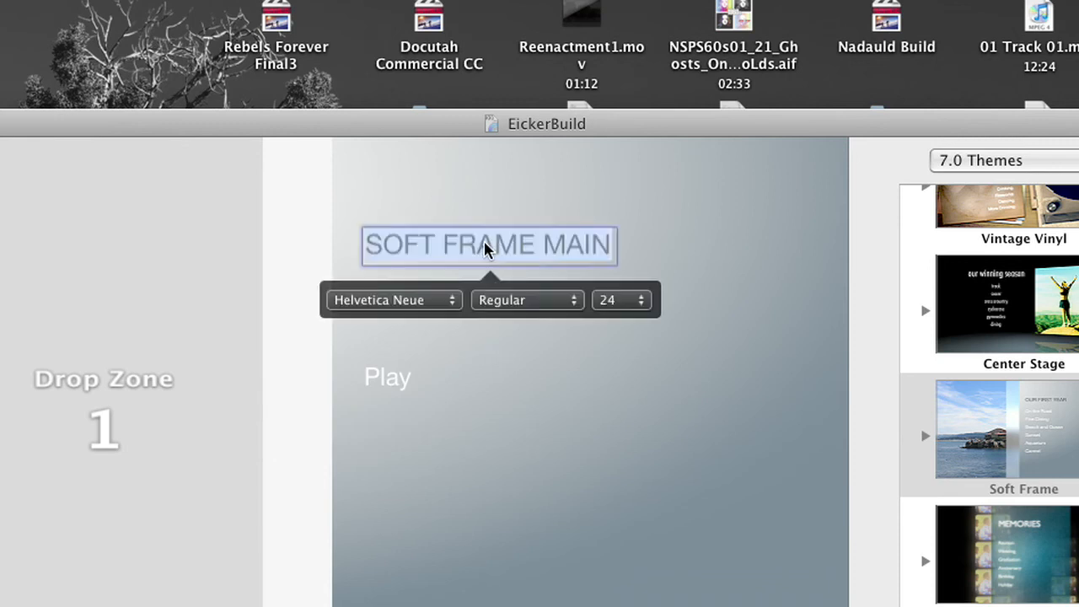
pyautogui.write('Eicker Bu')
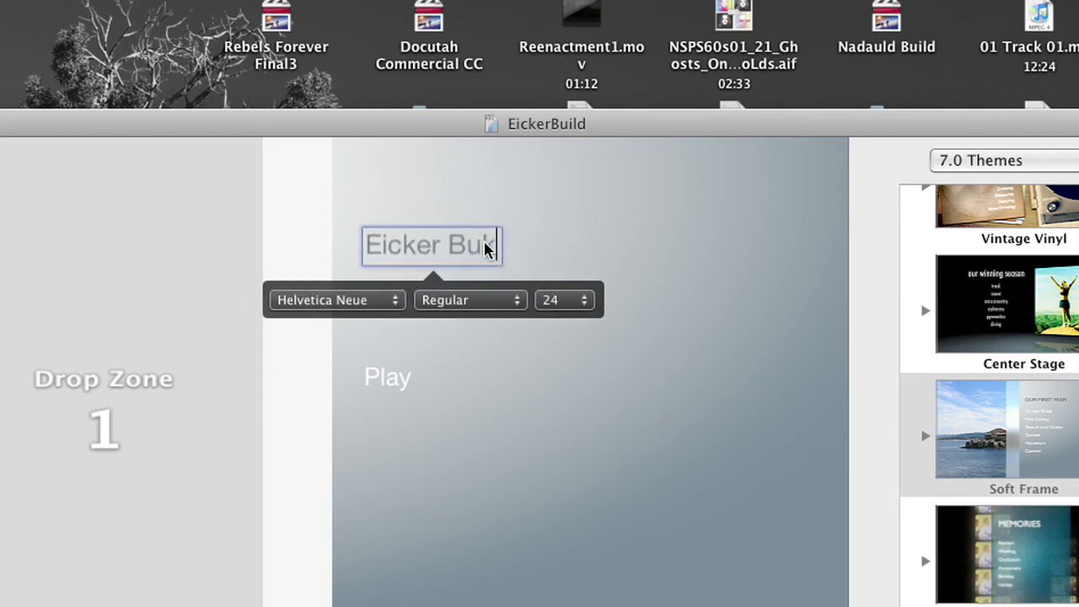
pyautogui.write('ild')
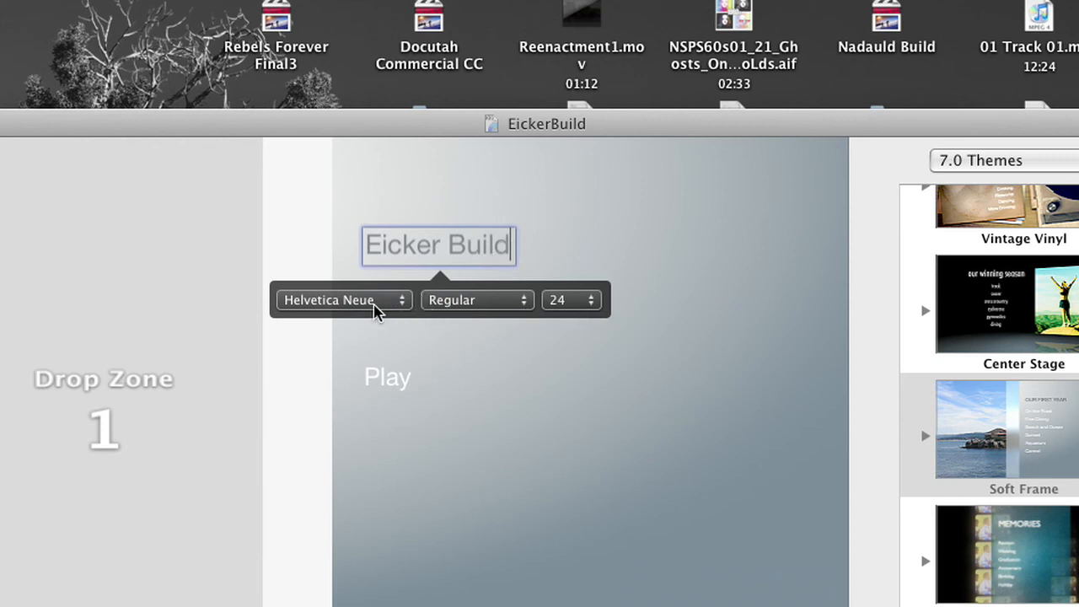
# Set the title typeface to Futura in a condensed bold style.
pyautogui.click(340, 300)
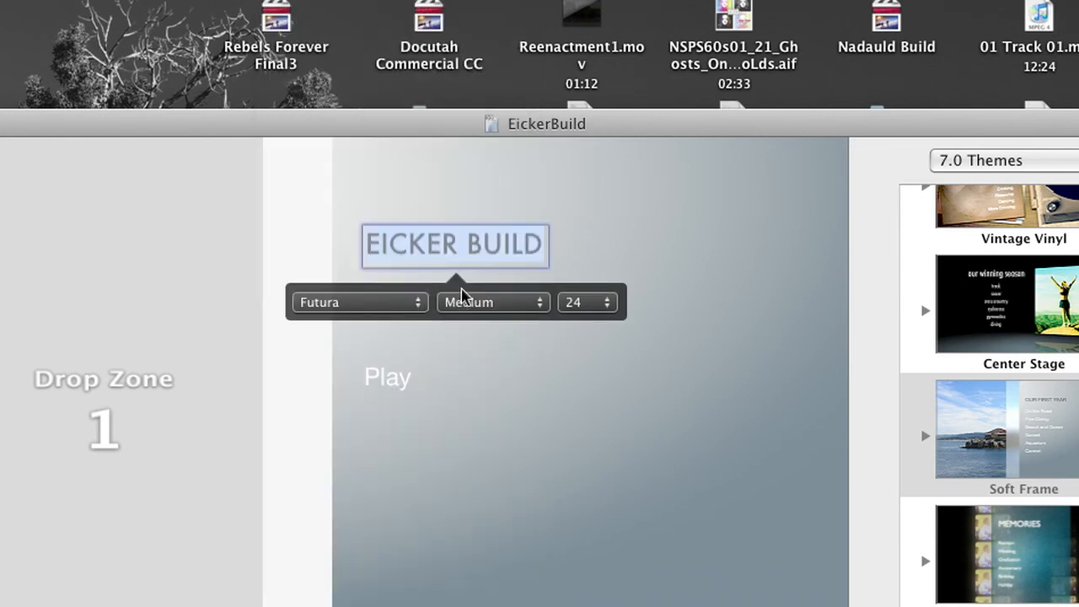
pyautogui.click(492, 302)
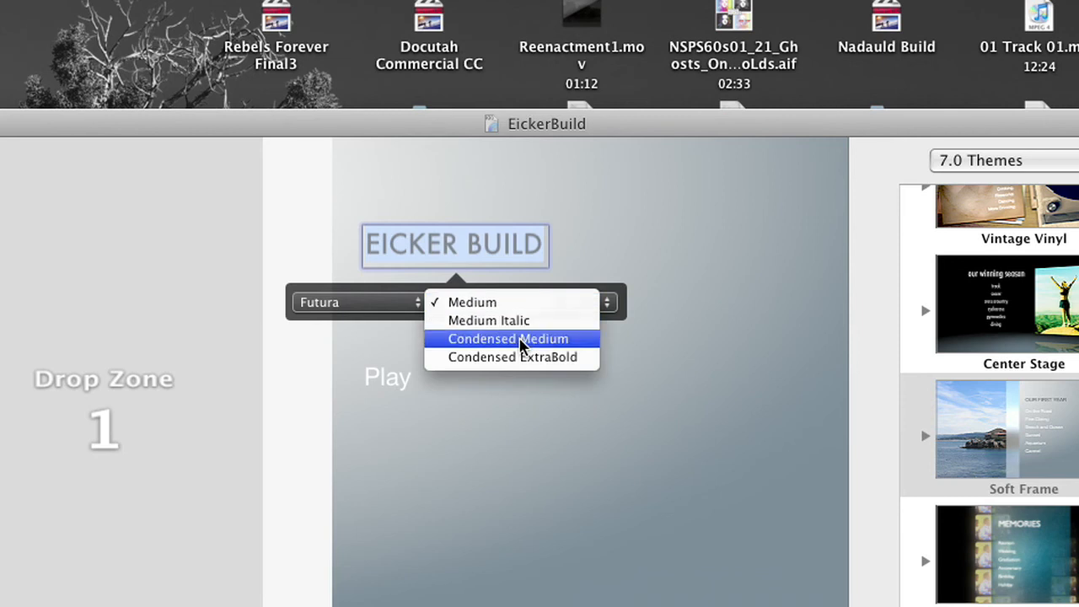
pyautogui.click(605, 301)
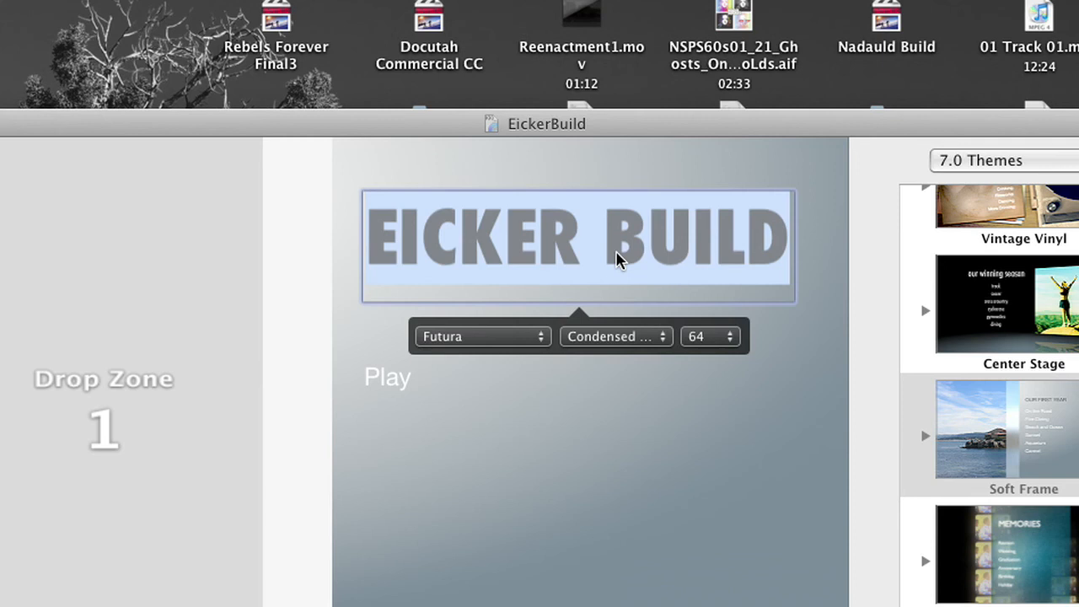
pyautogui.moveTo(620, 260)
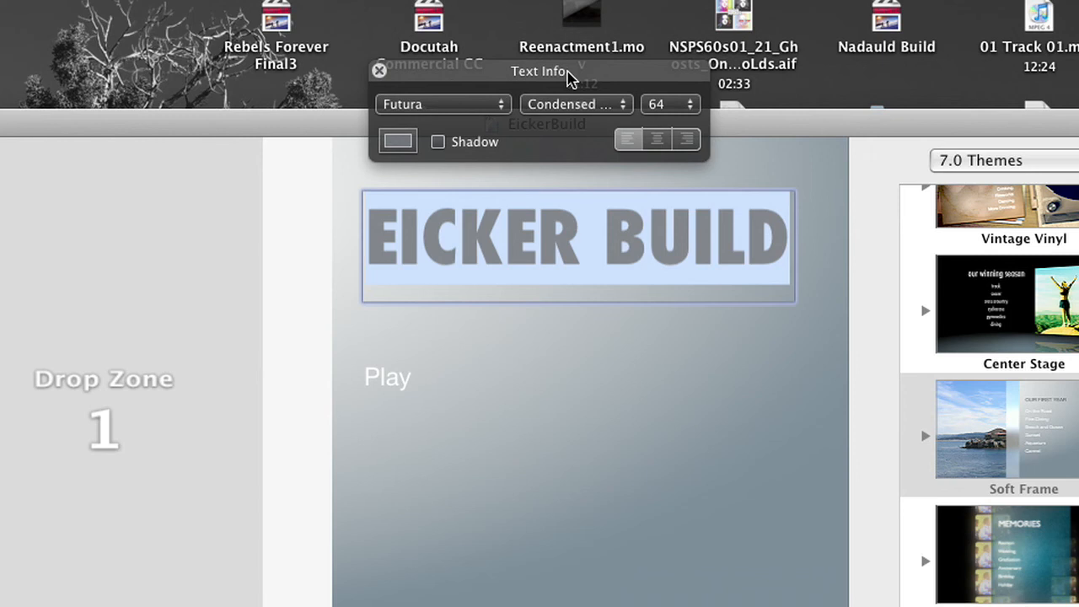
# Make the title text white via the Text Info colour well and finish editing.
pyautogui.click(398, 141)
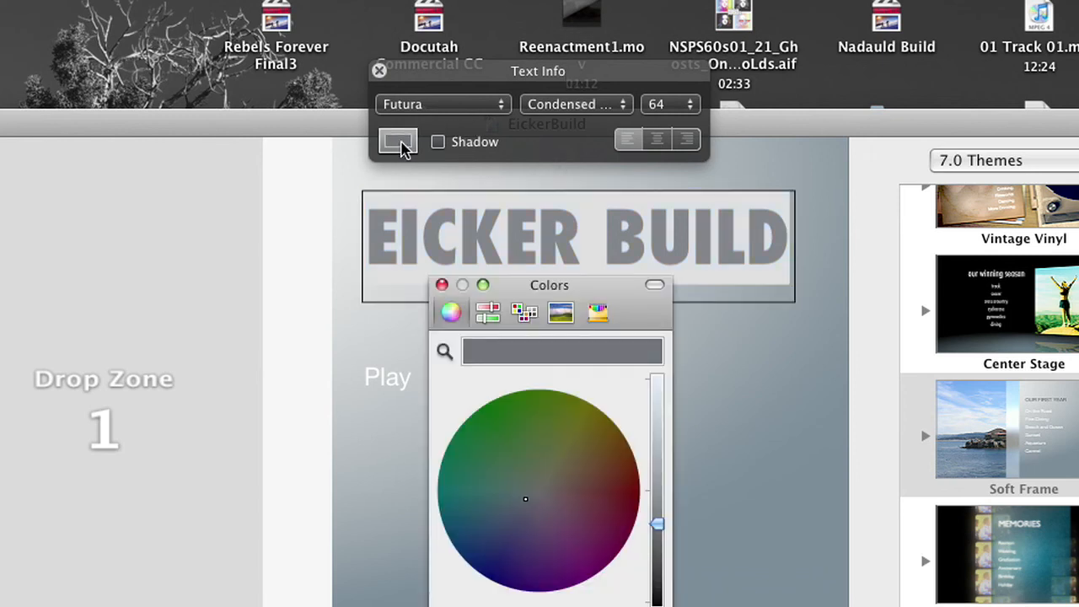
pyautogui.moveTo(658, 522); pyautogui.dragTo(657, 381)
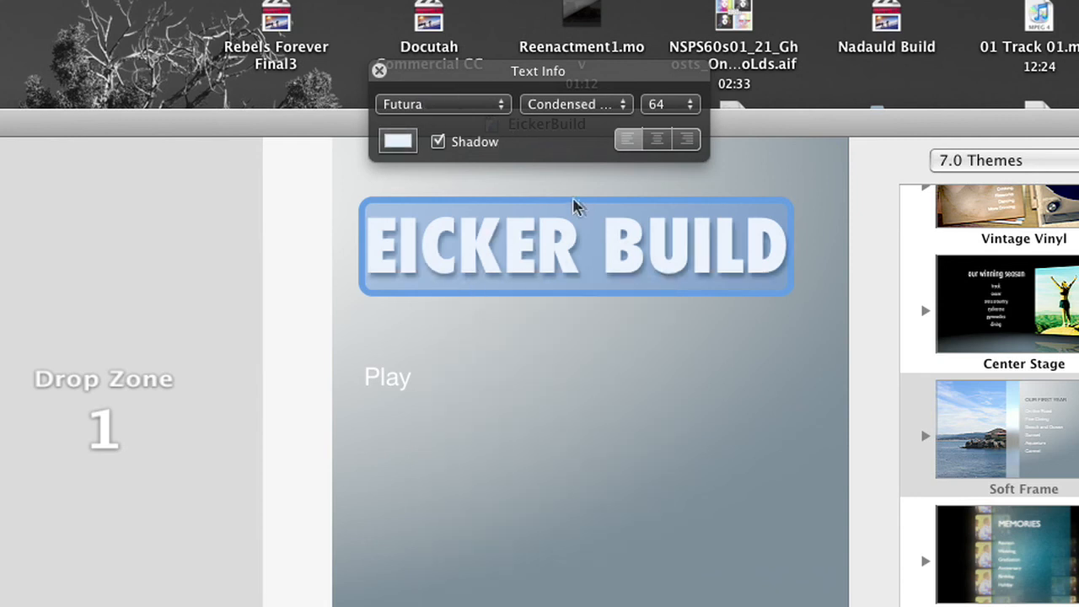
pyautogui.click(377, 71)
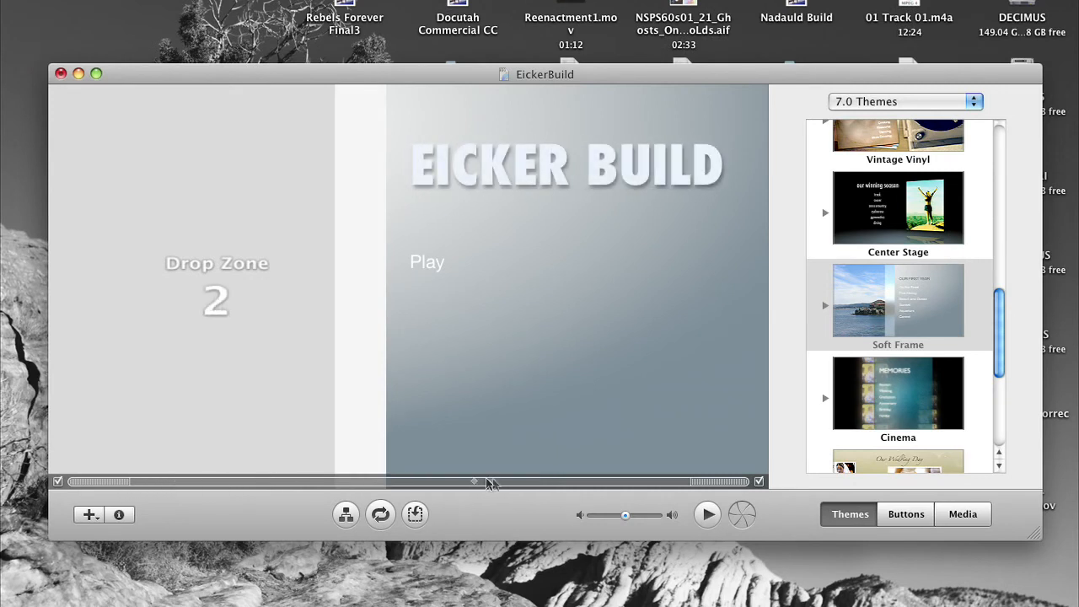
pyautogui.moveTo(474, 482); pyautogui.dragTo(649, 482)
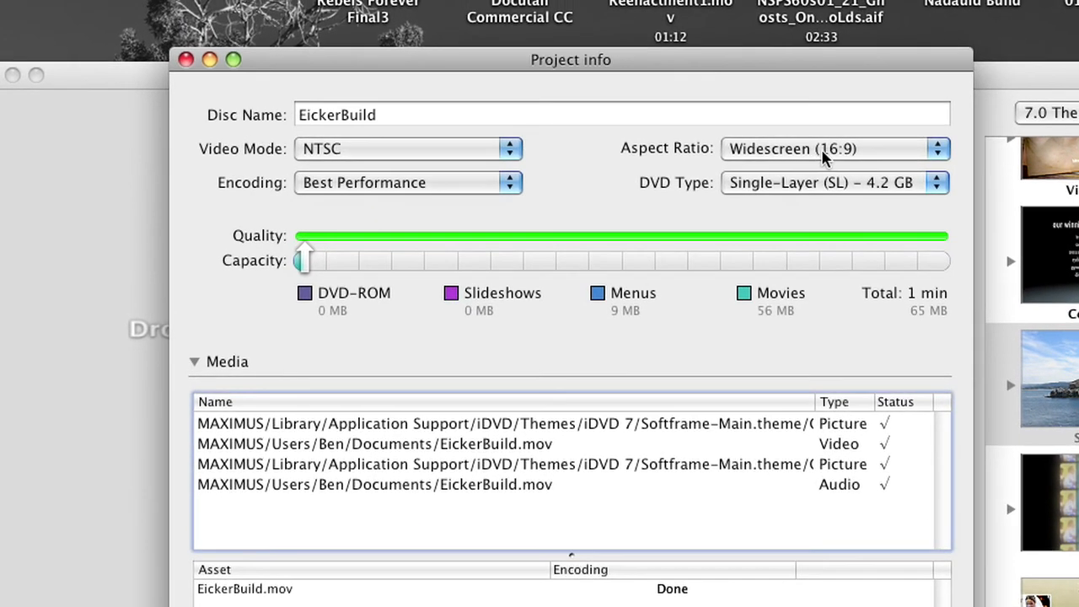
pyautogui.moveTo(807, 192)
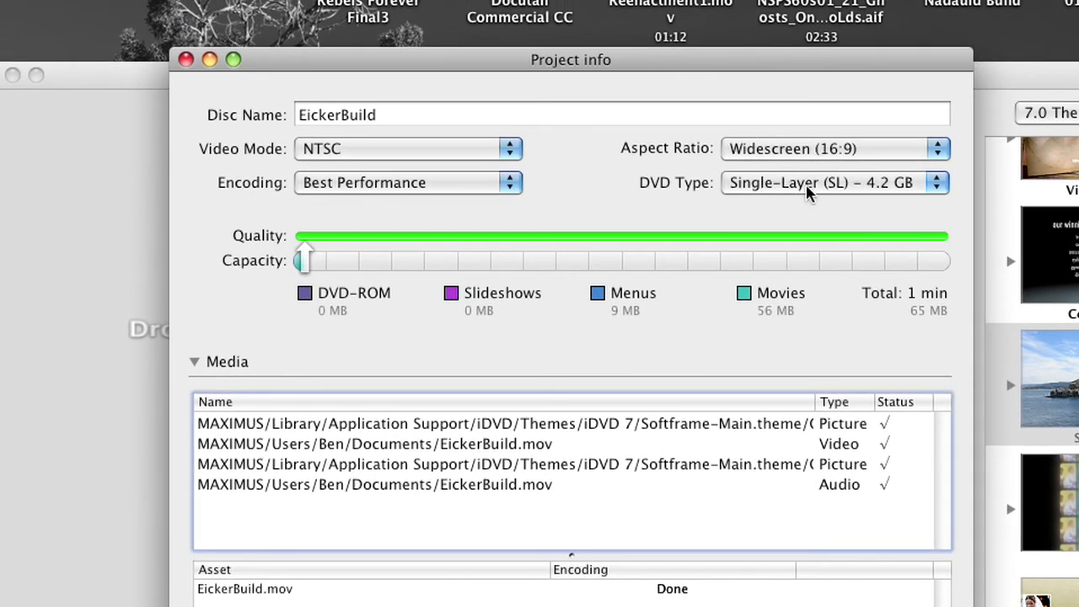
pyautogui.moveTo(459, 189)
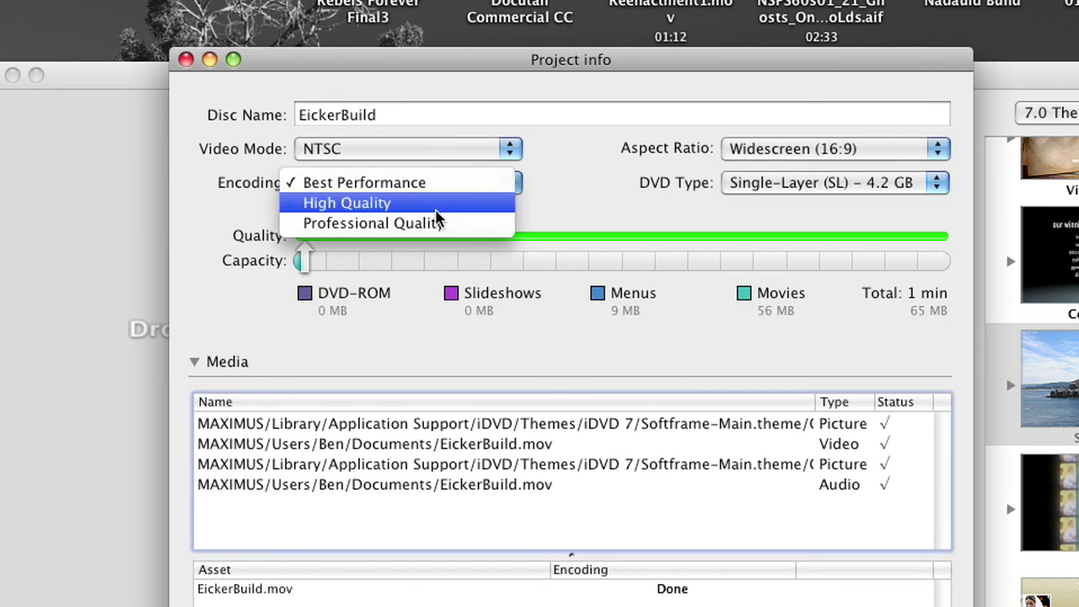
pyautogui.moveTo(438, 222)
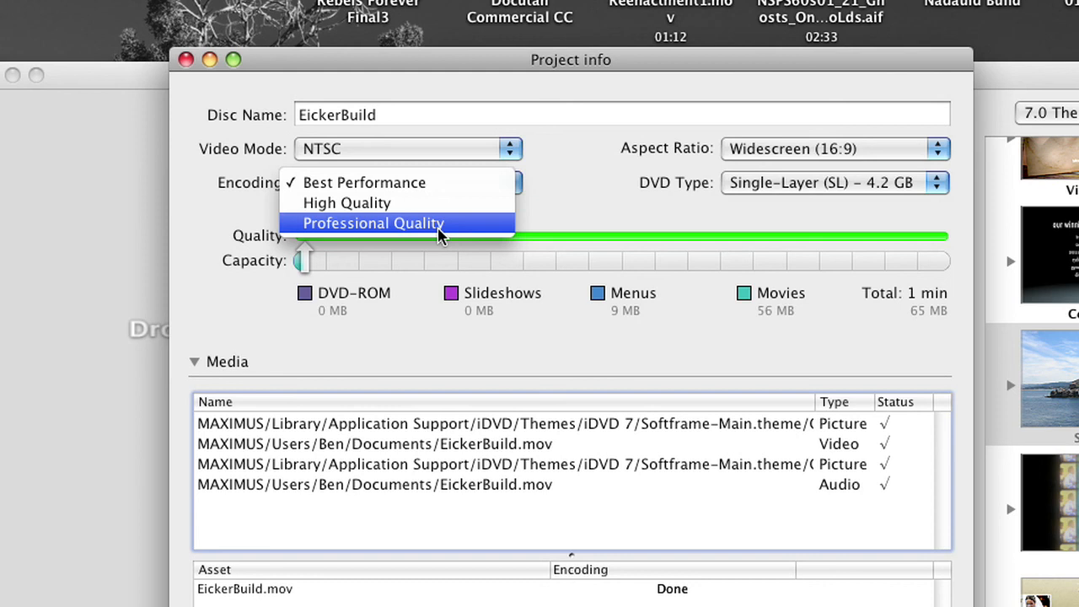
pyautogui.moveTo(413, 203)
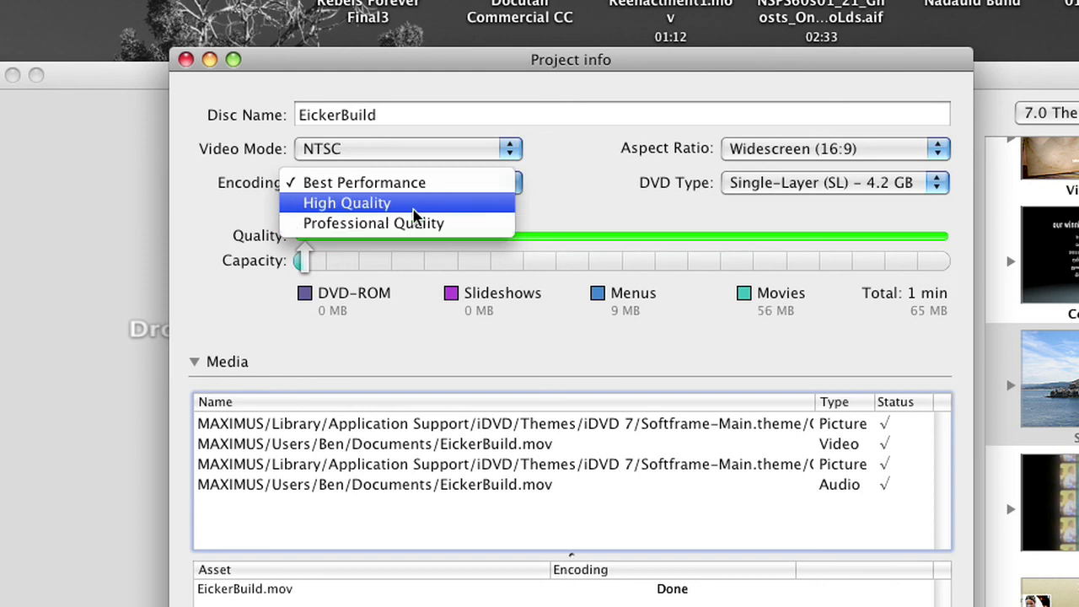
# Switch Project Info encoding to High Quality and accept re-encoding all assets.
pyautogui.click(347, 202)
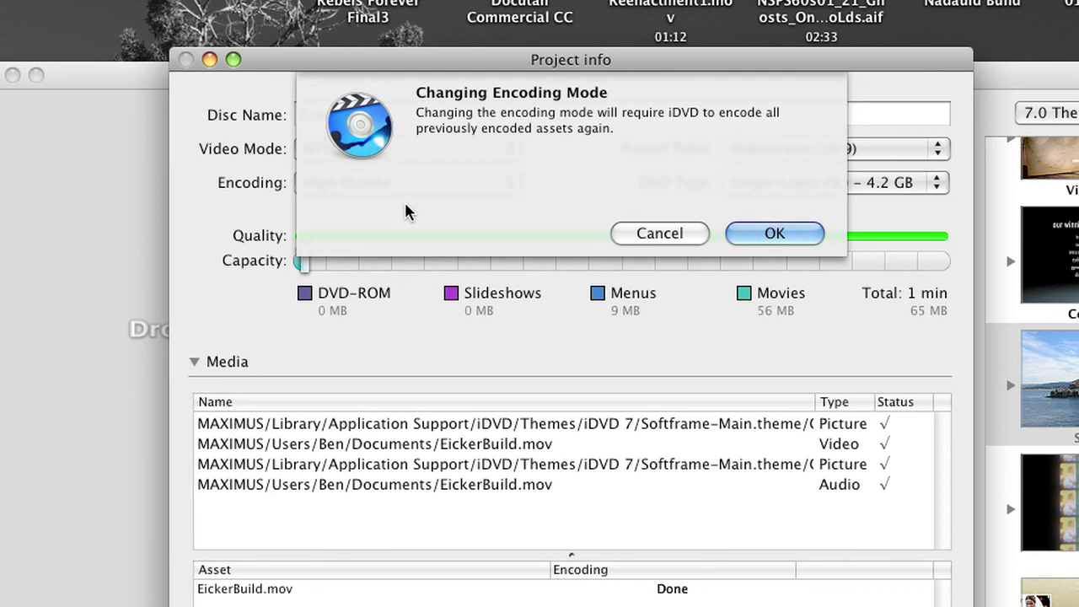
pyautogui.moveTo(822, 283)
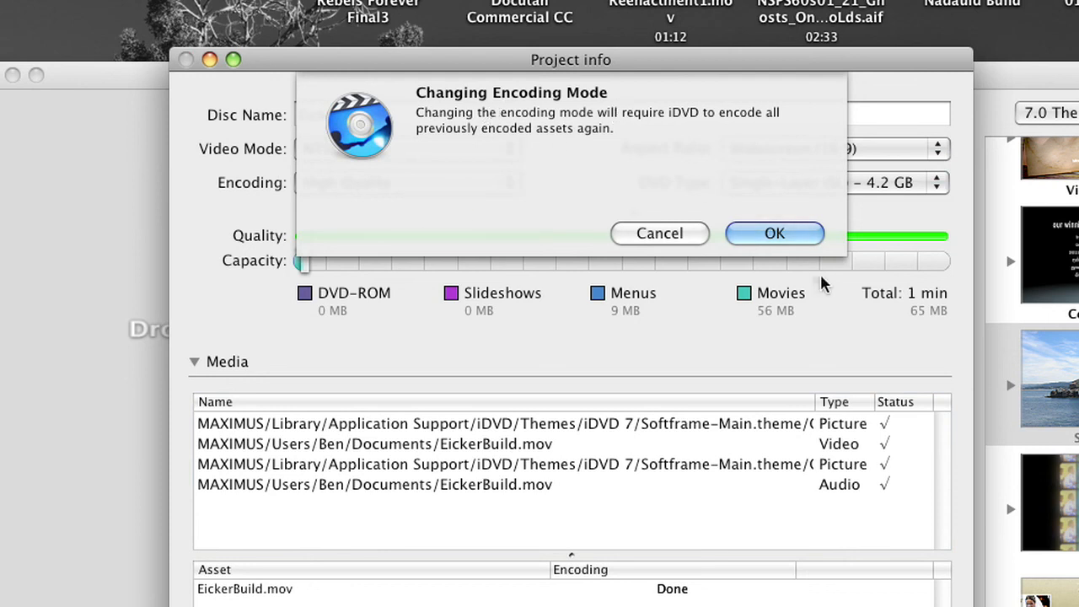
pyautogui.click(771, 232)
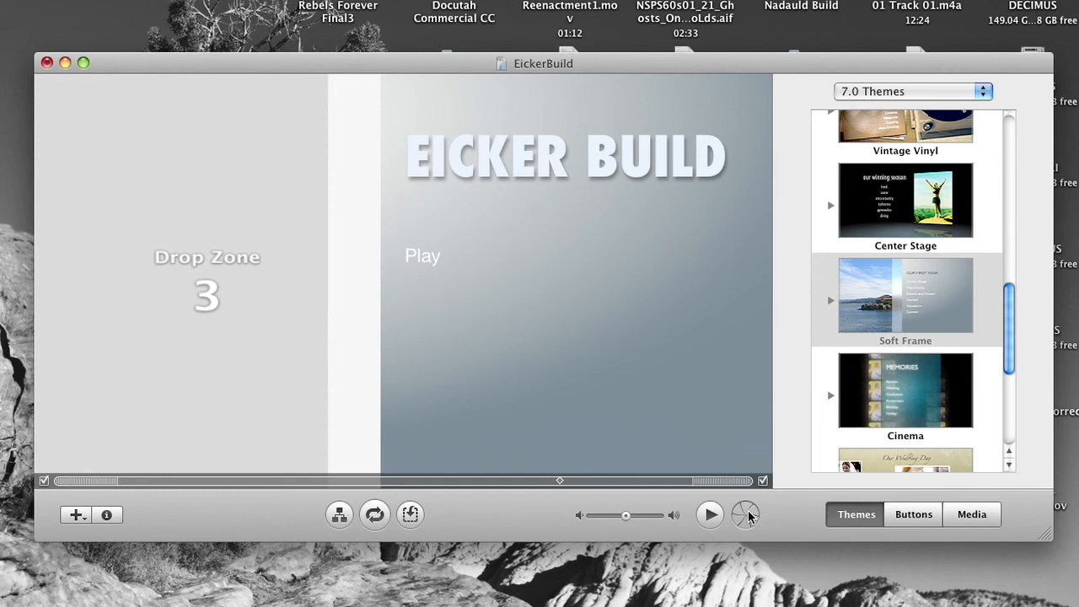
# Start the burn and continue past the Warnings in Project dialog.
pyautogui.click(745, 516)
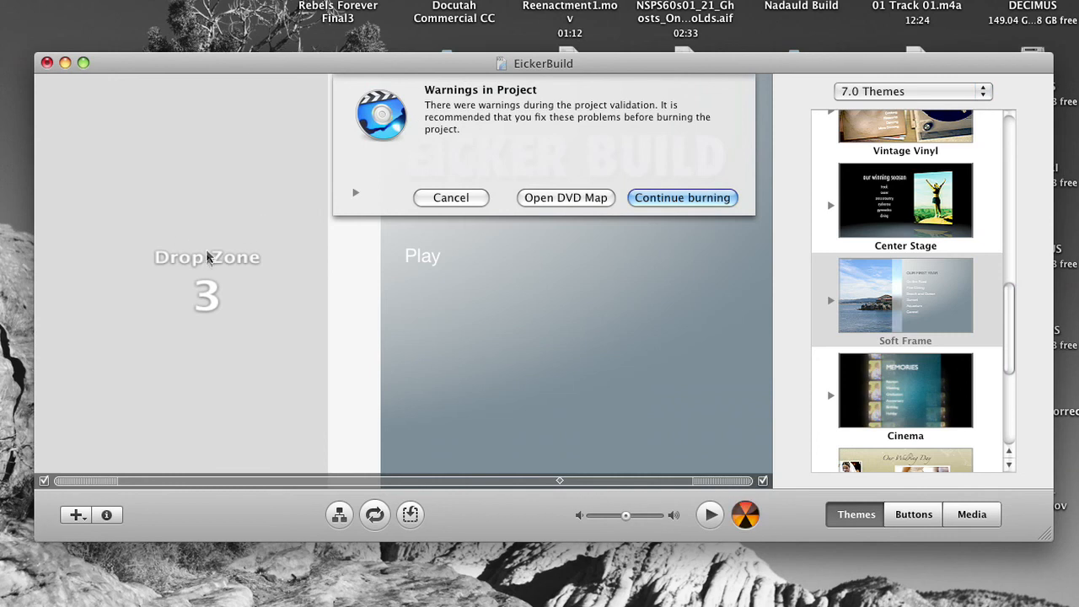
pyautogui.moveTo(533, 118)
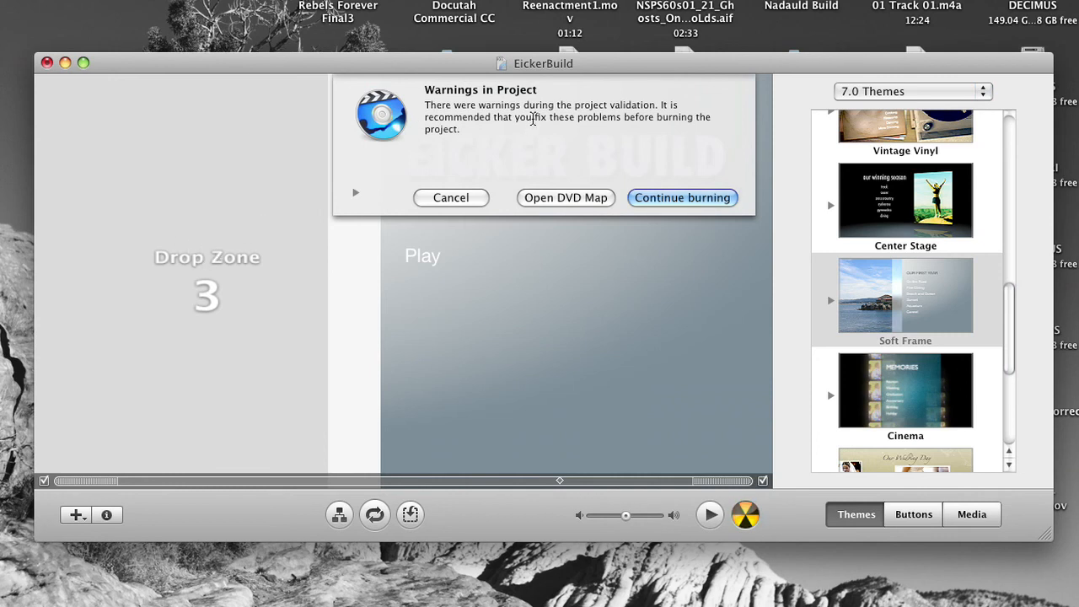
pyautogui.moveTo(643, 251)
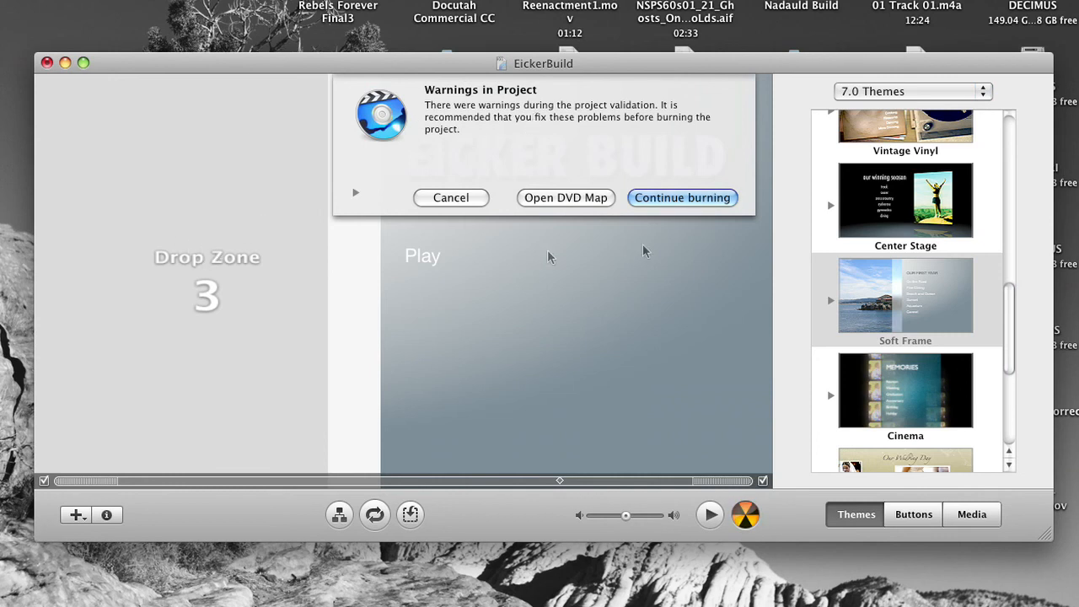
pyautogui.click(681, 197)
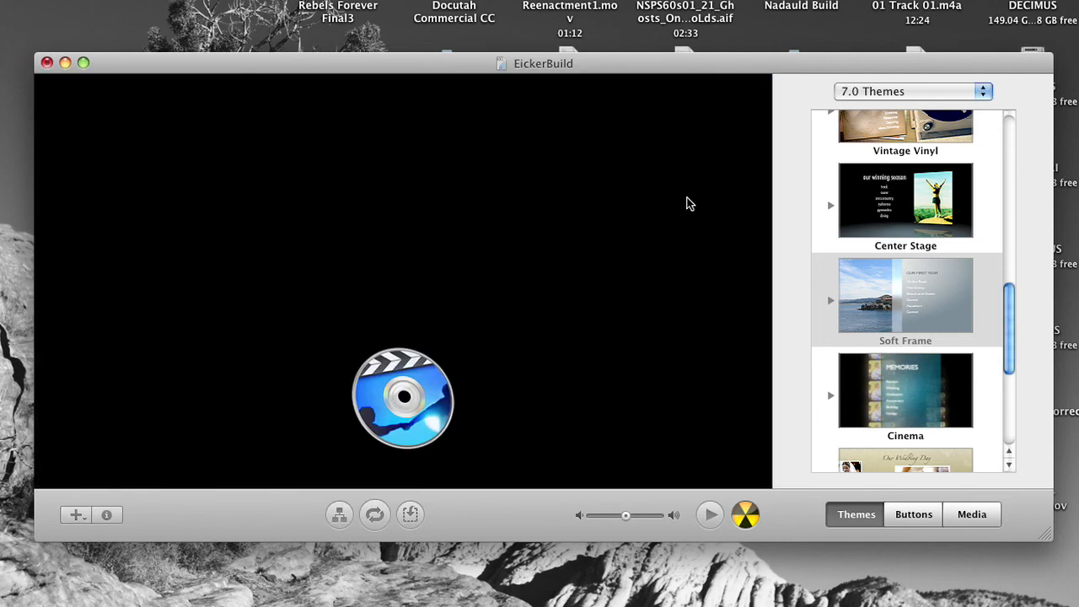